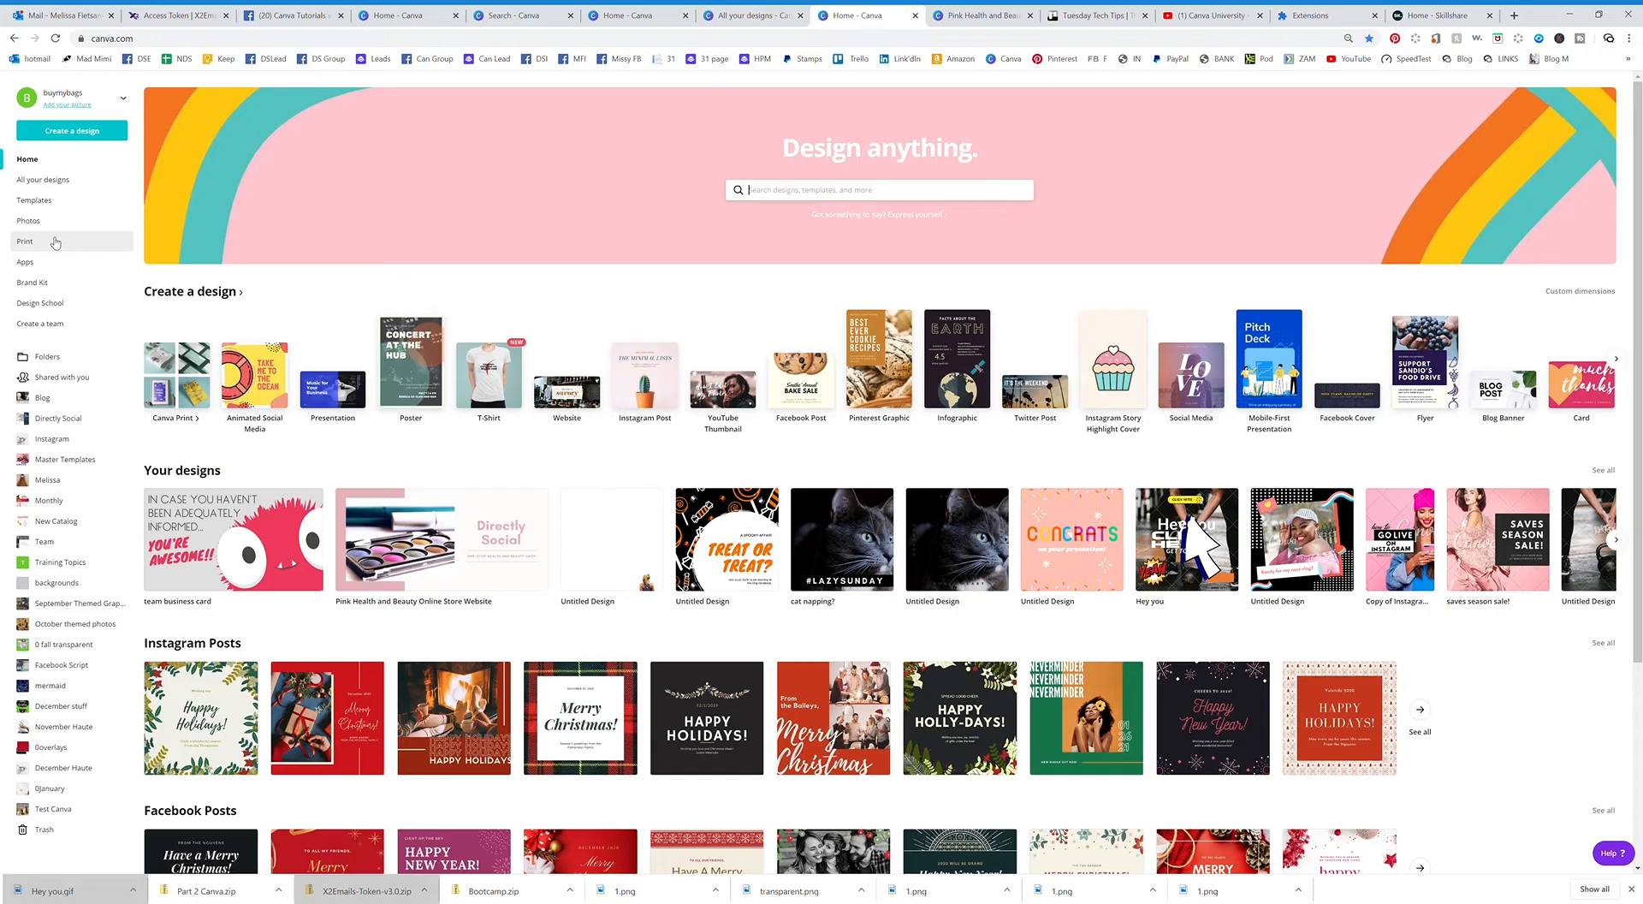
Step: Go to the Print page listing T-shirts, posters, business cards and flyers
click(25, 242)
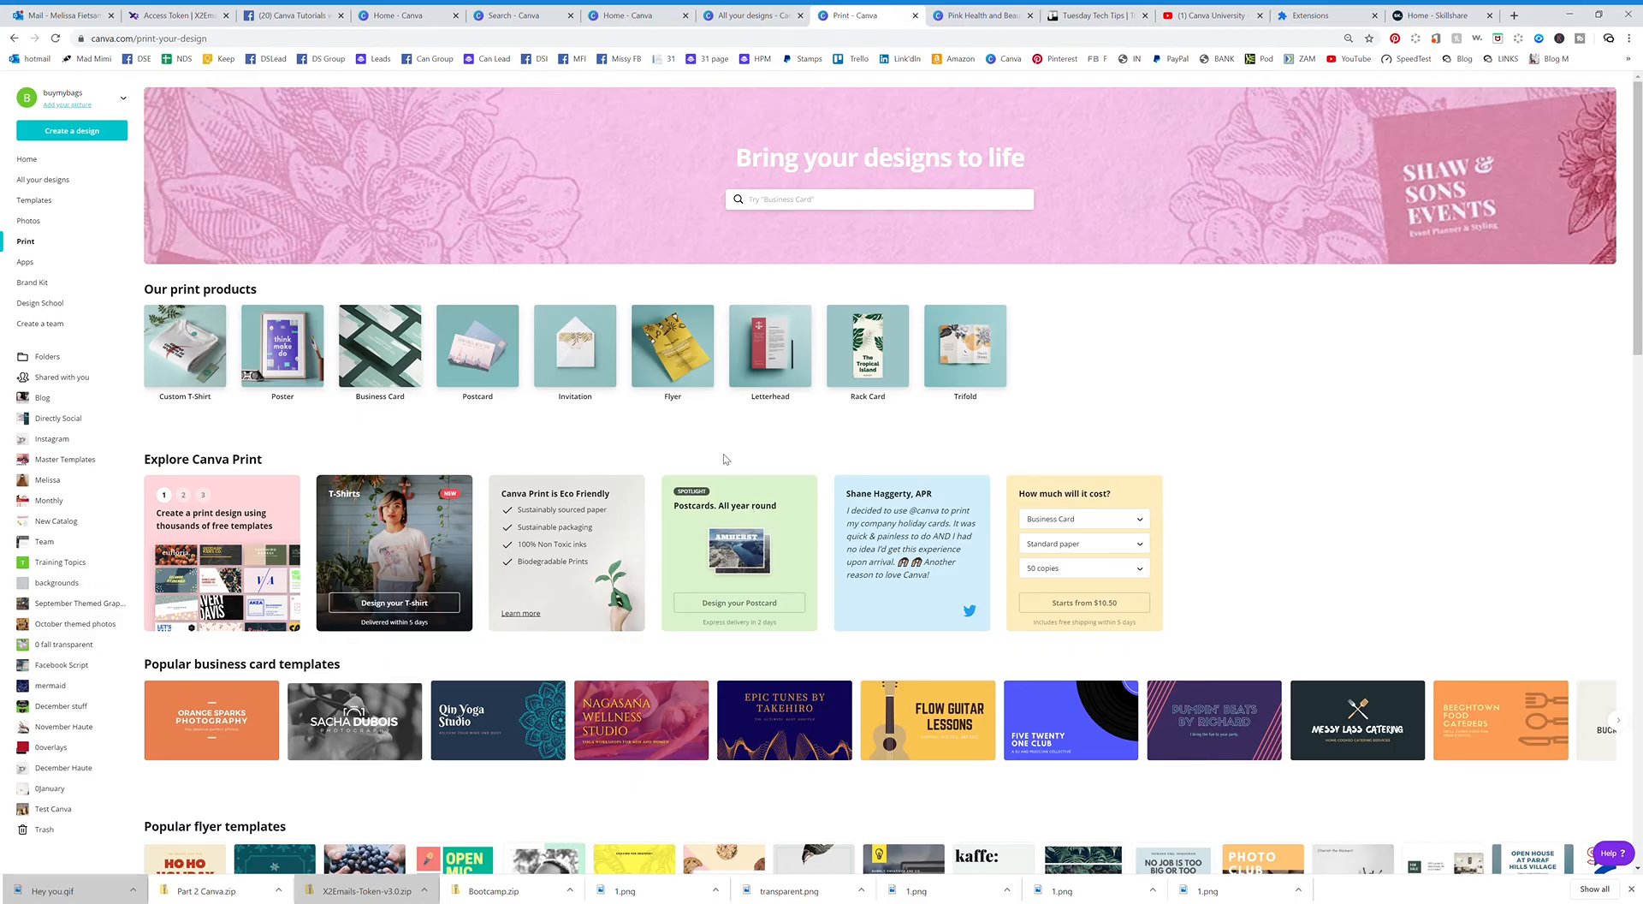
click(879, 200)
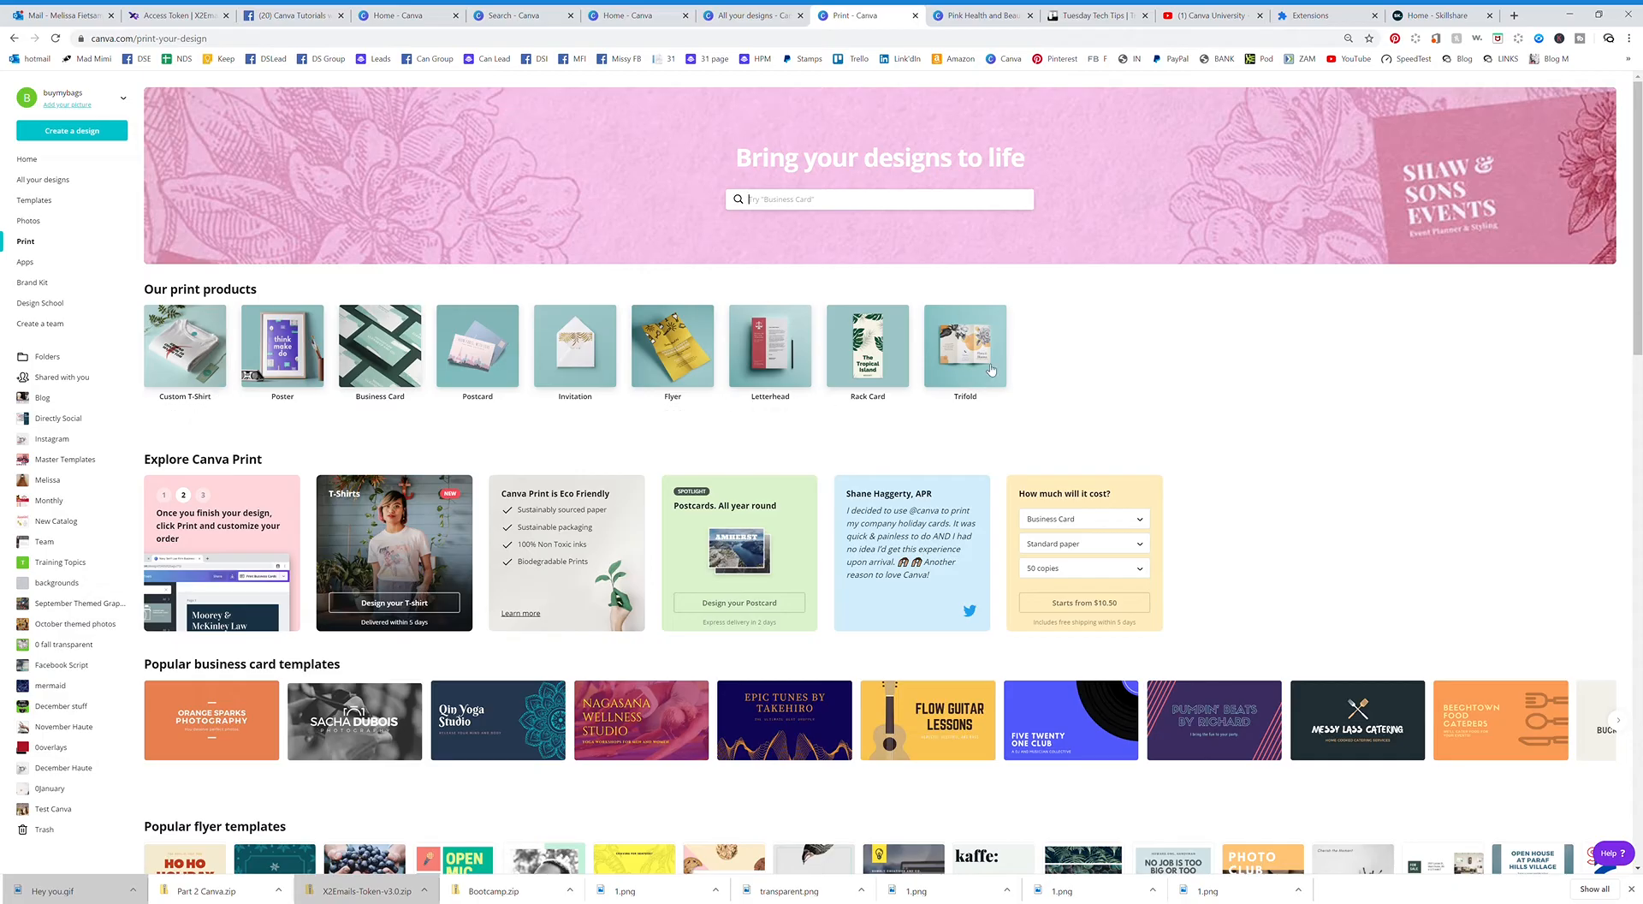
mouse_move(1025, 363)
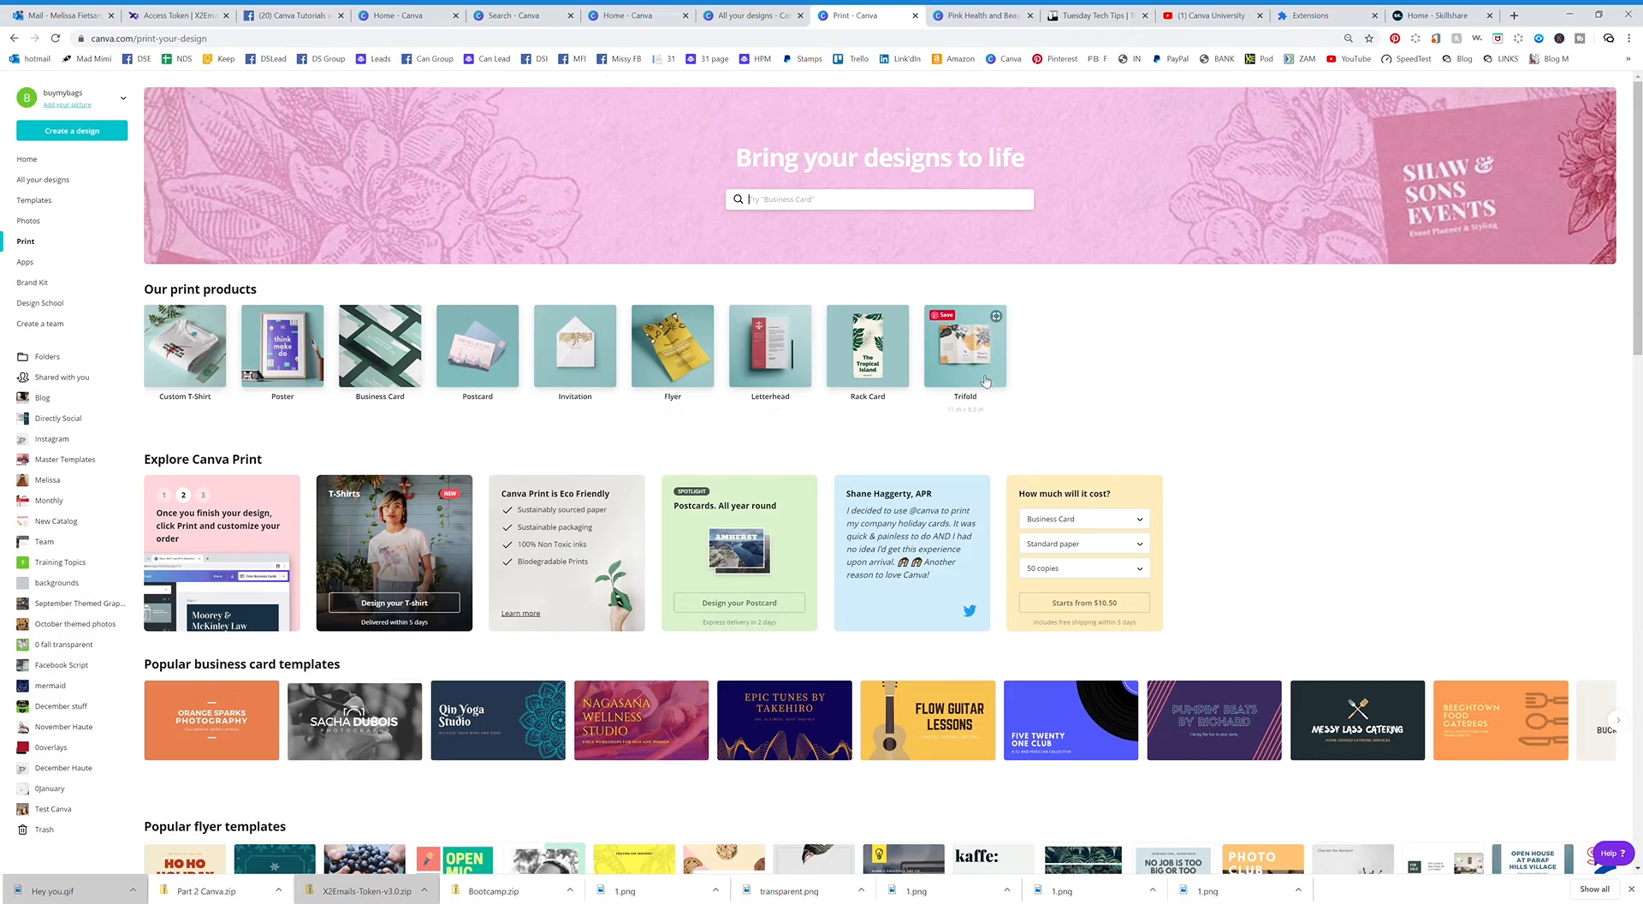
Step: Create a trifold brochure using the Sweet Ice Cream Sales Purple Drip template
click(963, 347)
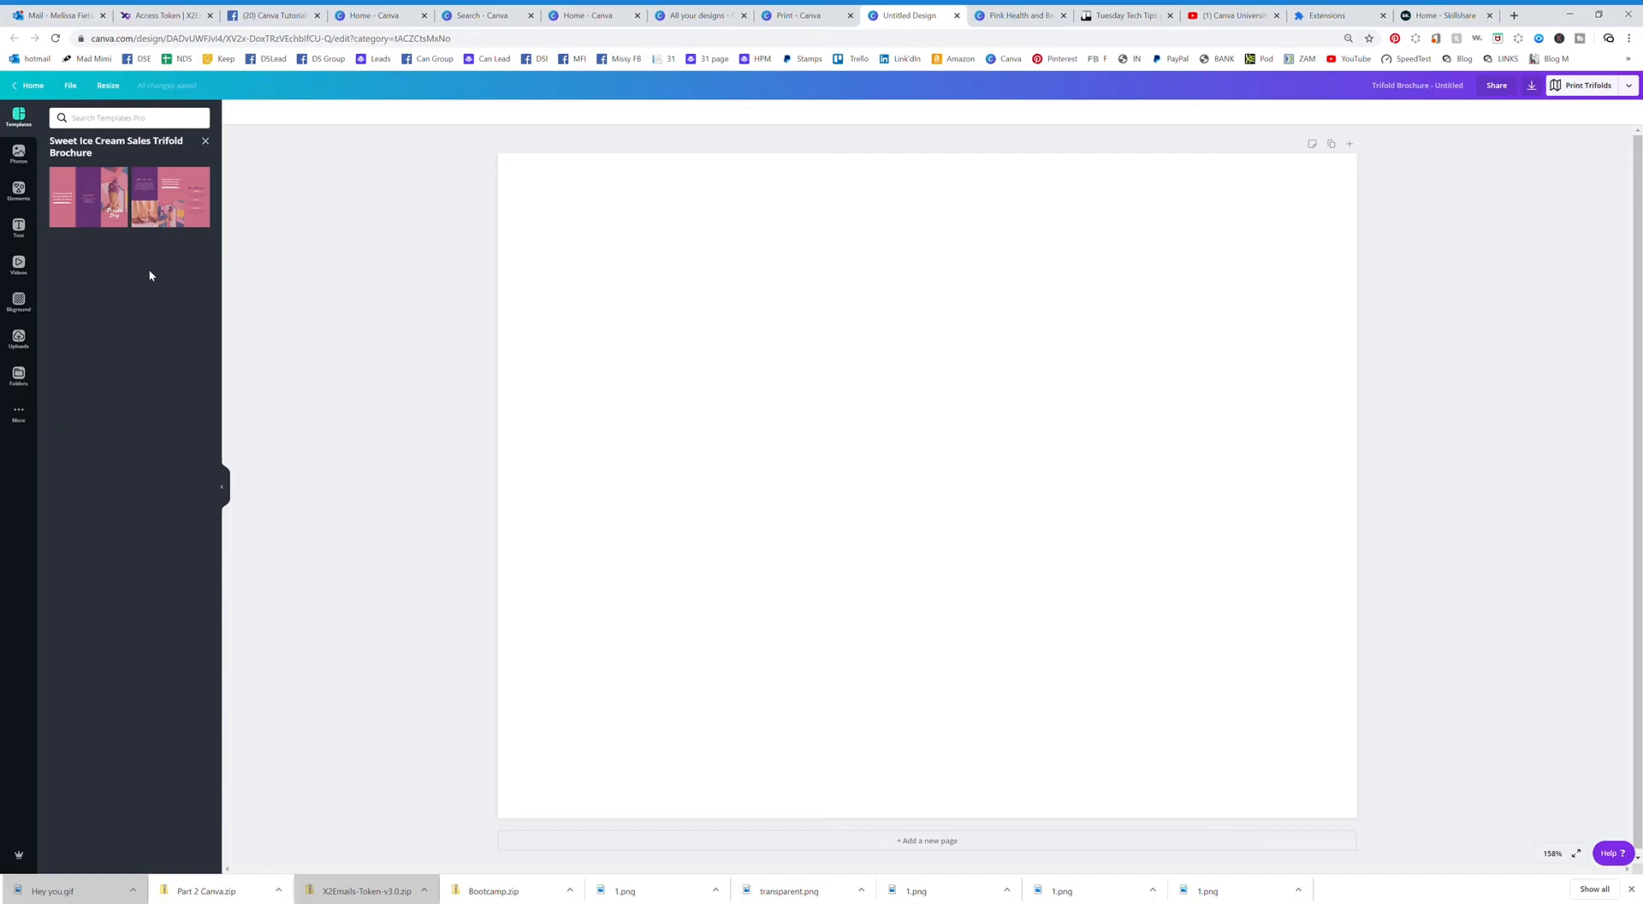
click(127, 196)
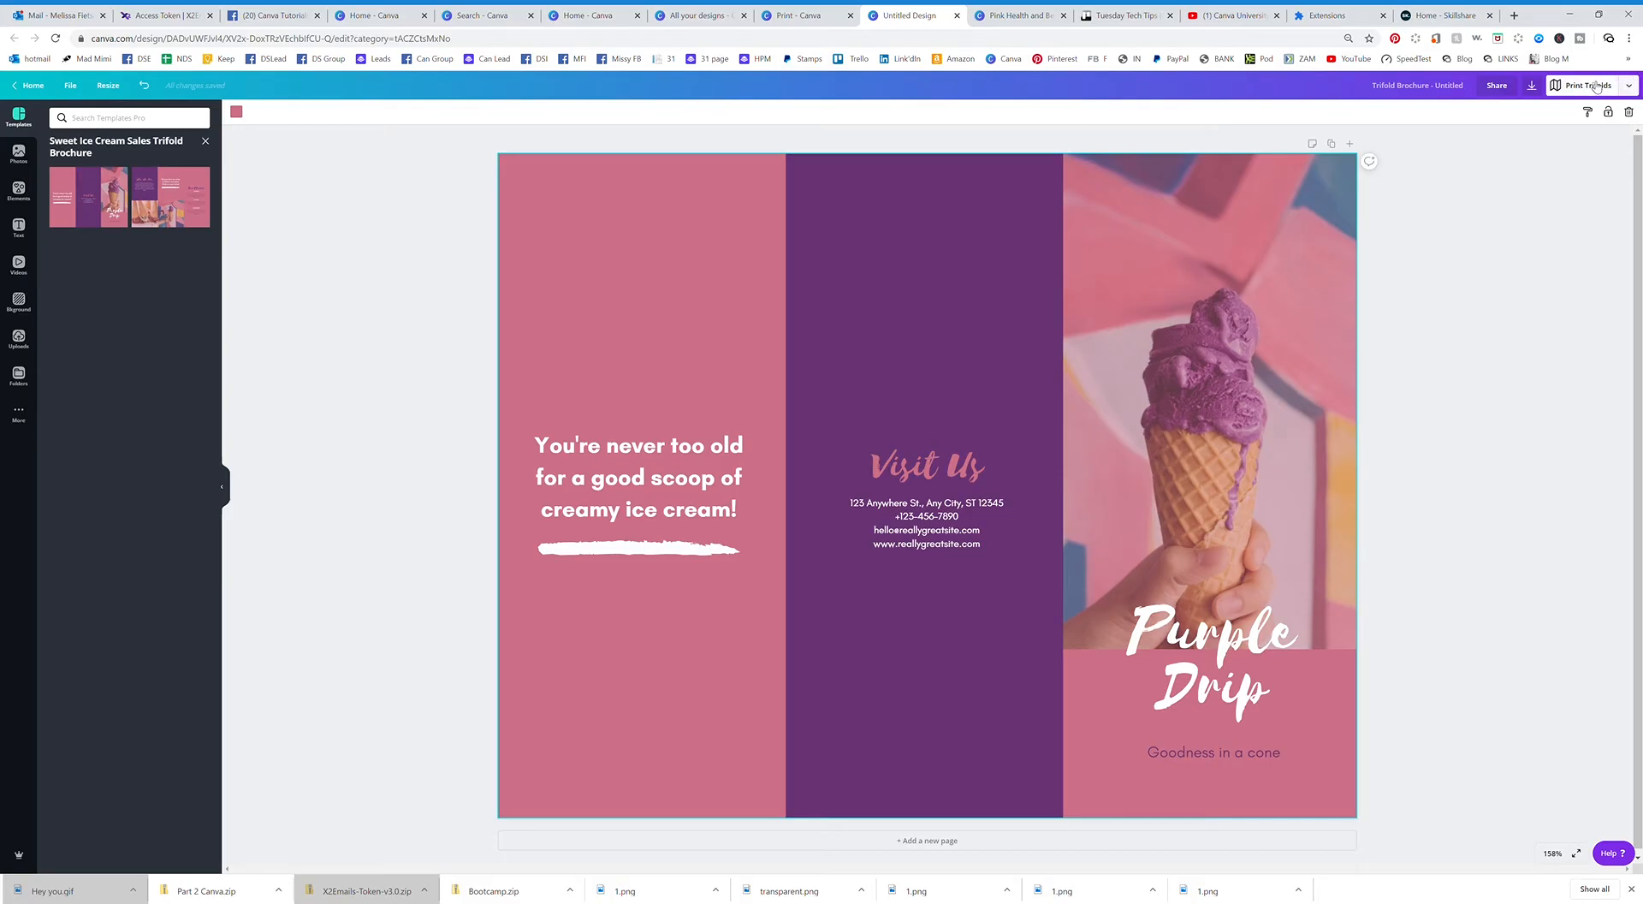
Step: Open the trifold print options: matte finish, 50 copies, envelopes, $36.50 total
click(1585, 84)
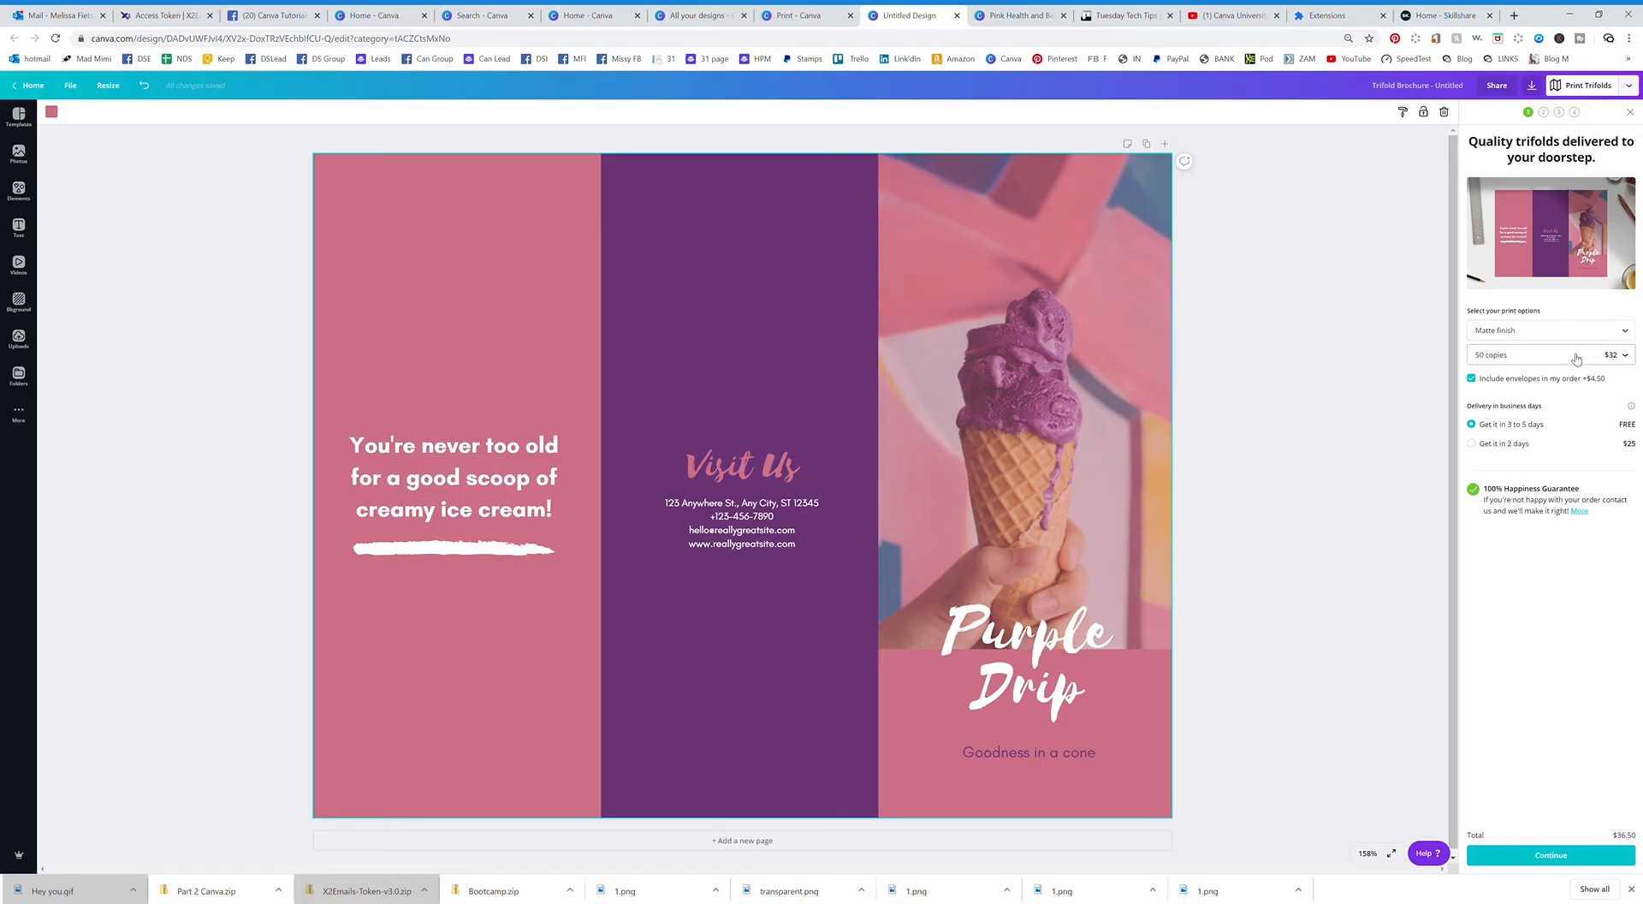
mouse_move(1533, 387)
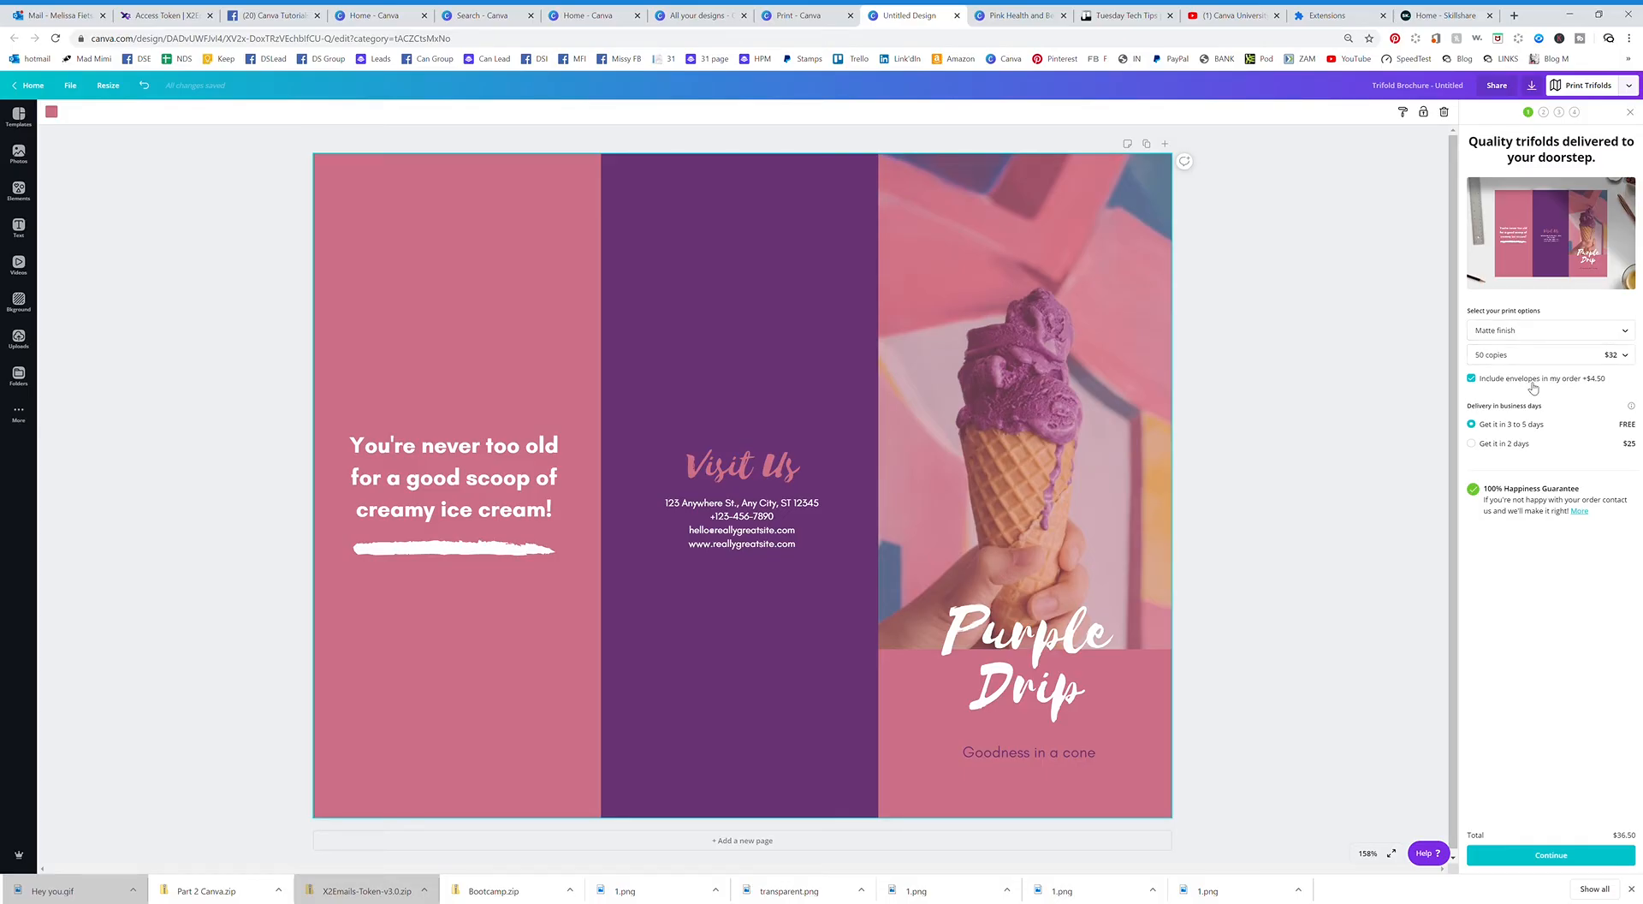
mouse_move(1497, 408)
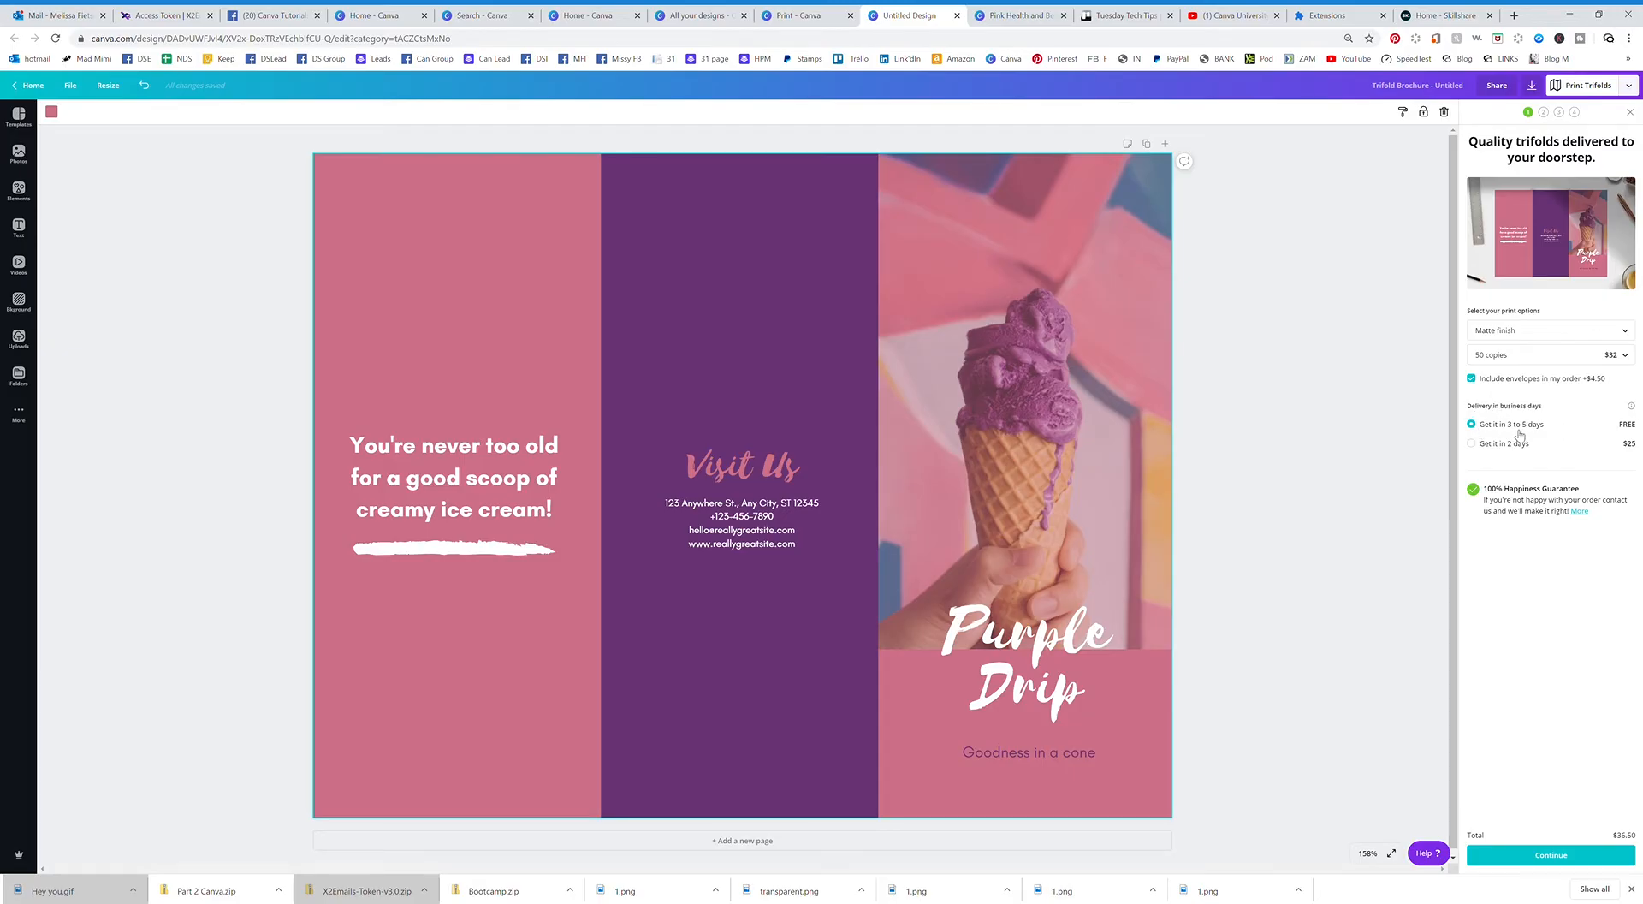
mouse_move(1520, 435)
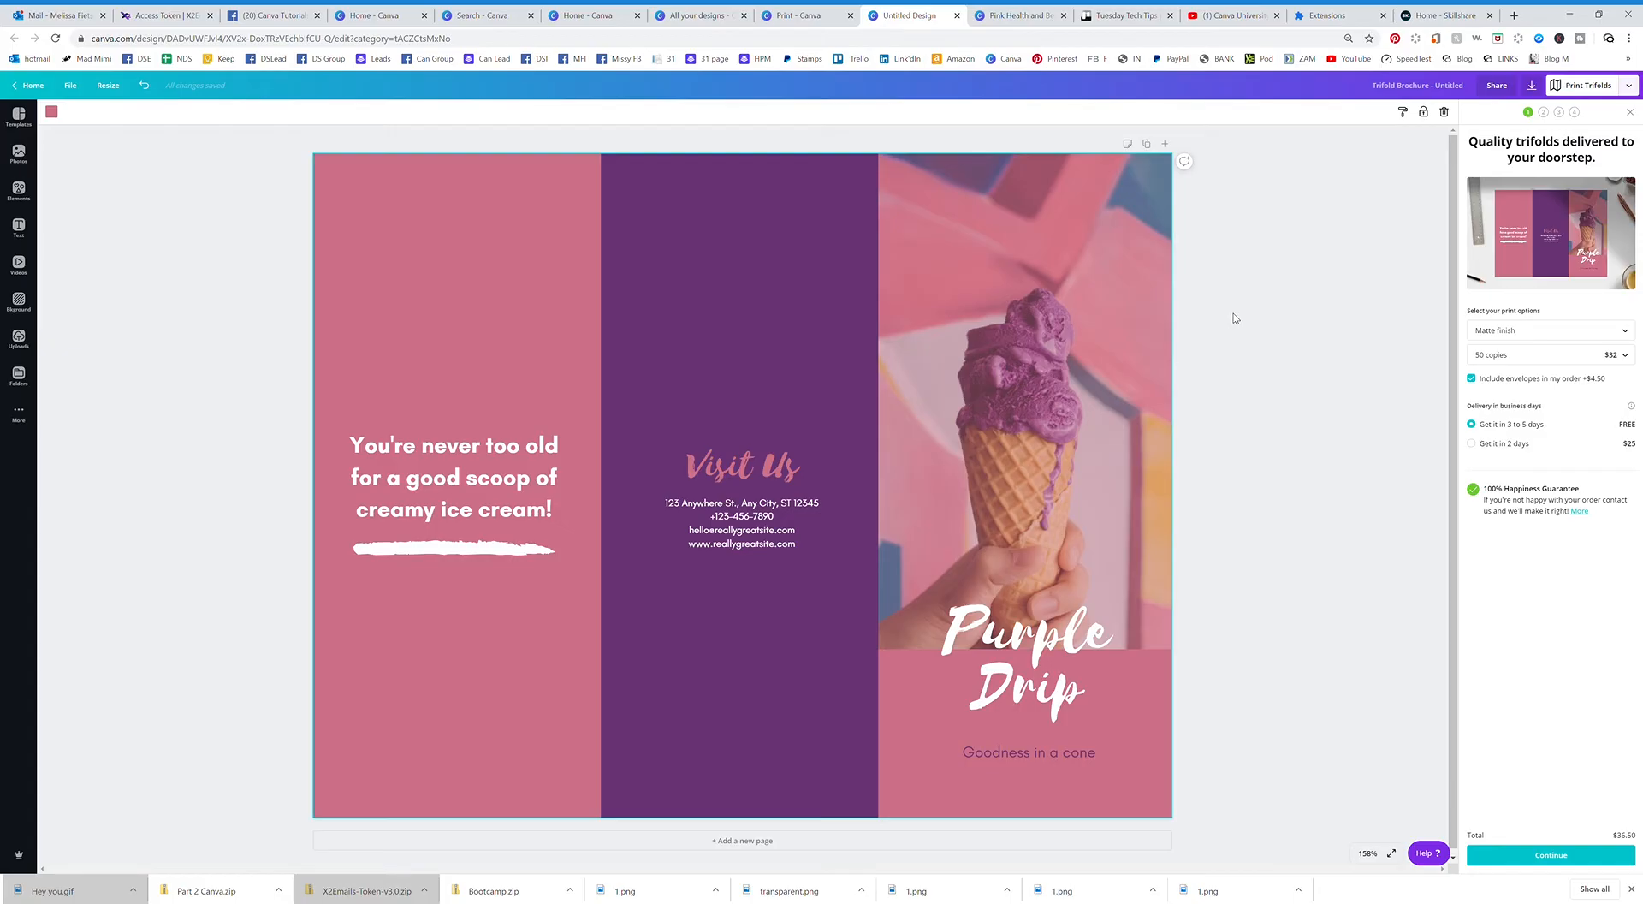
mouse_move(1233, 319)
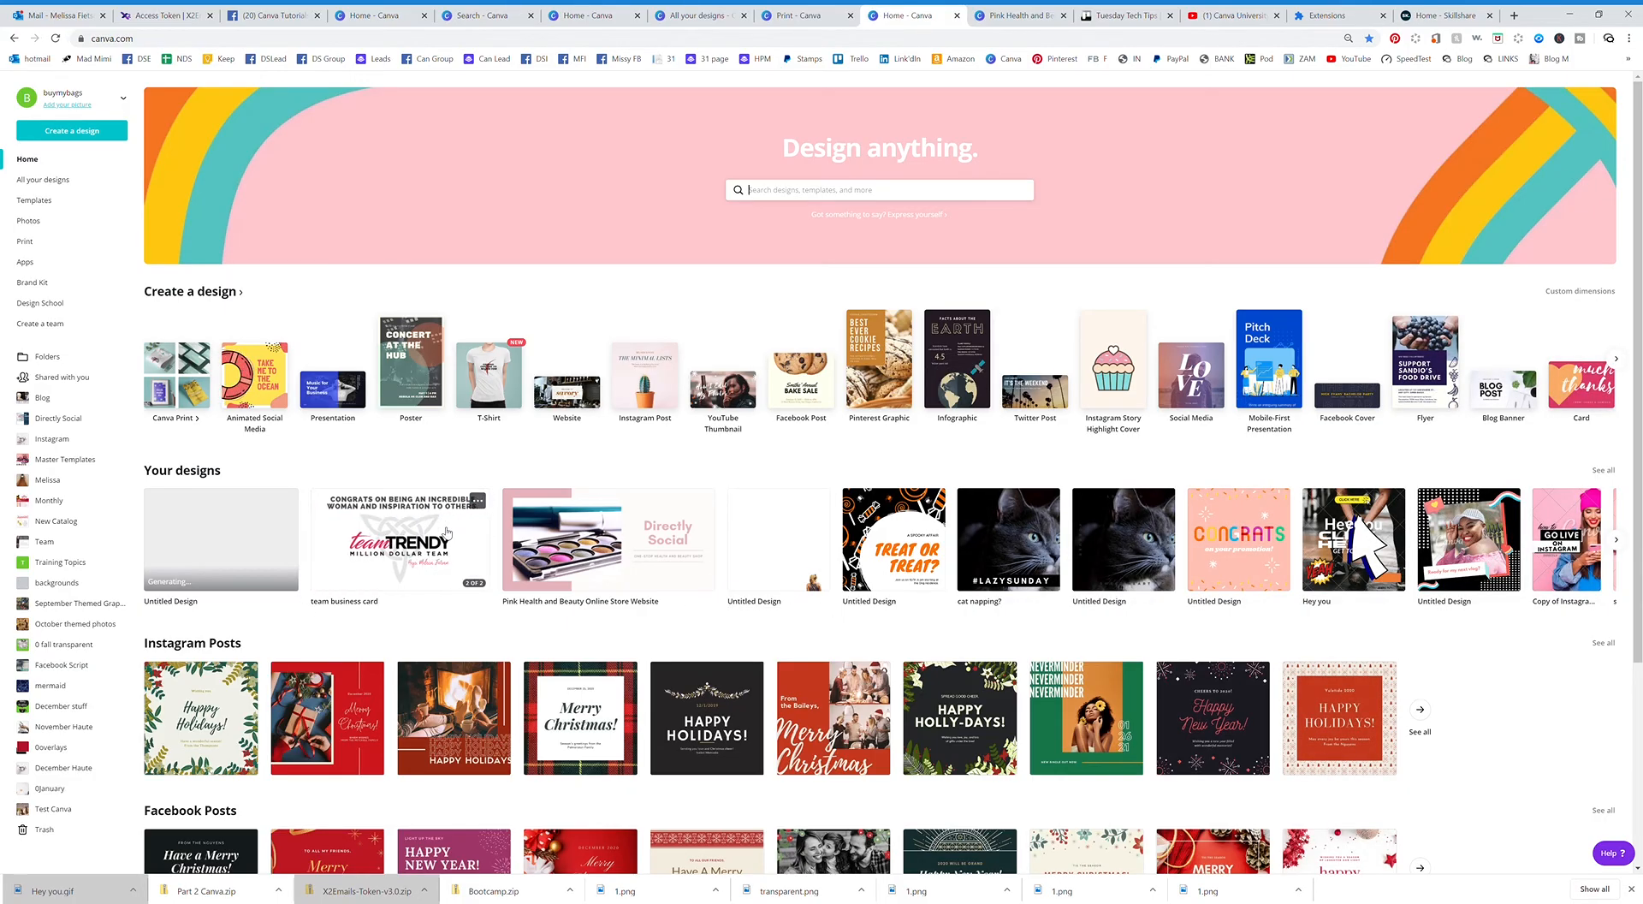
Step: Open the team business card design and scroll through its 'You're awesome' and congrats pages
click(398, 540)
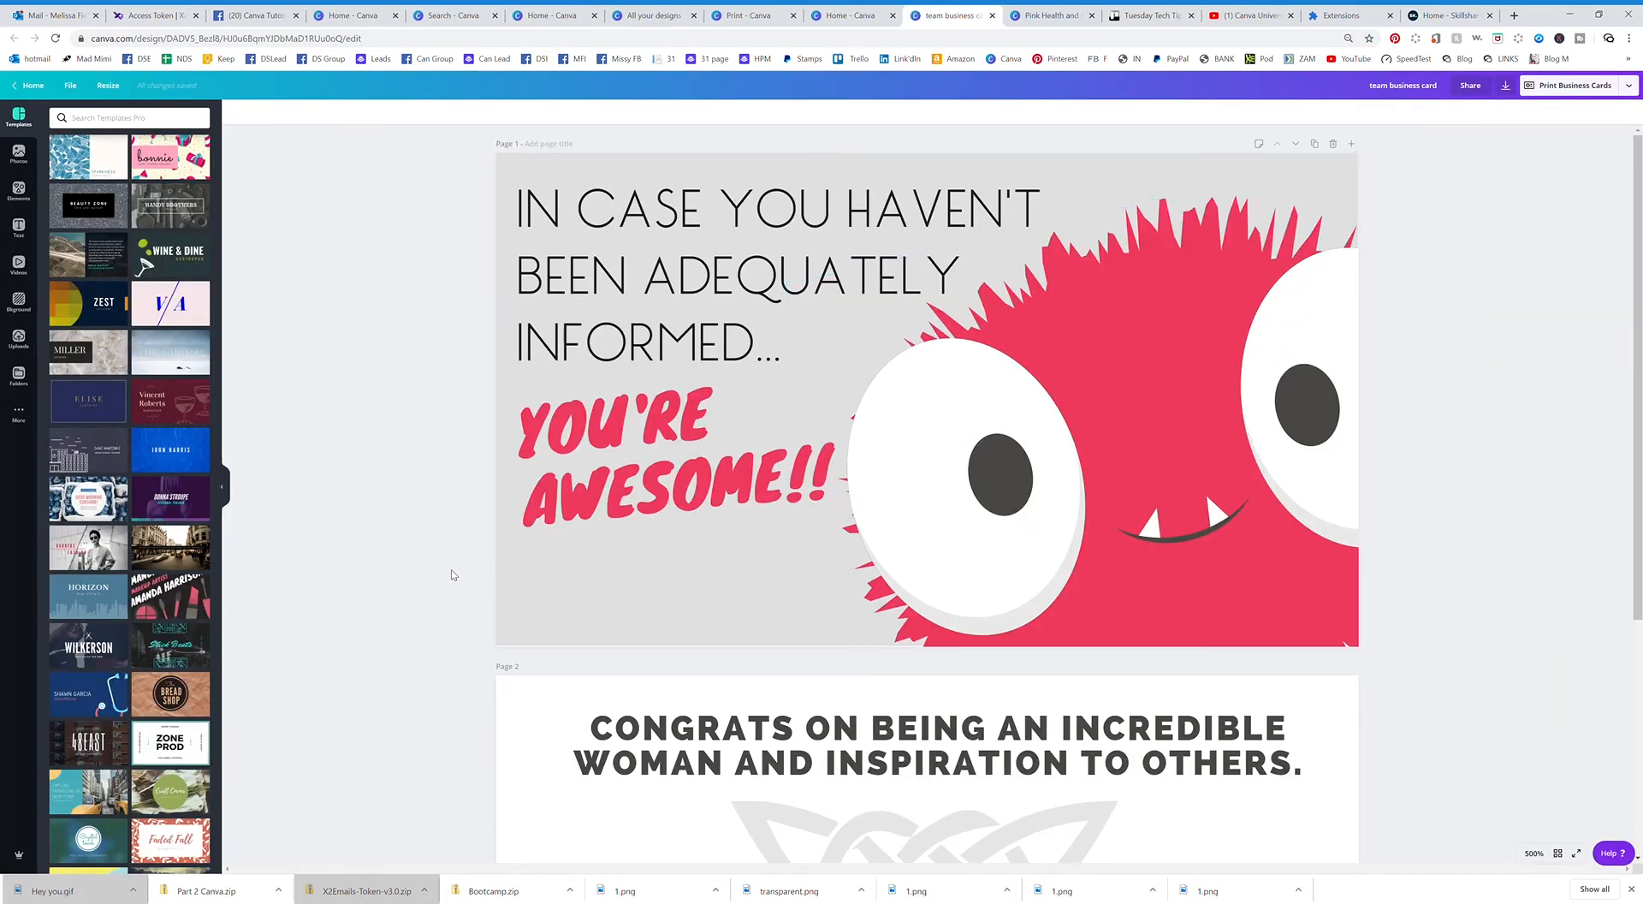
scroll(down, 3)
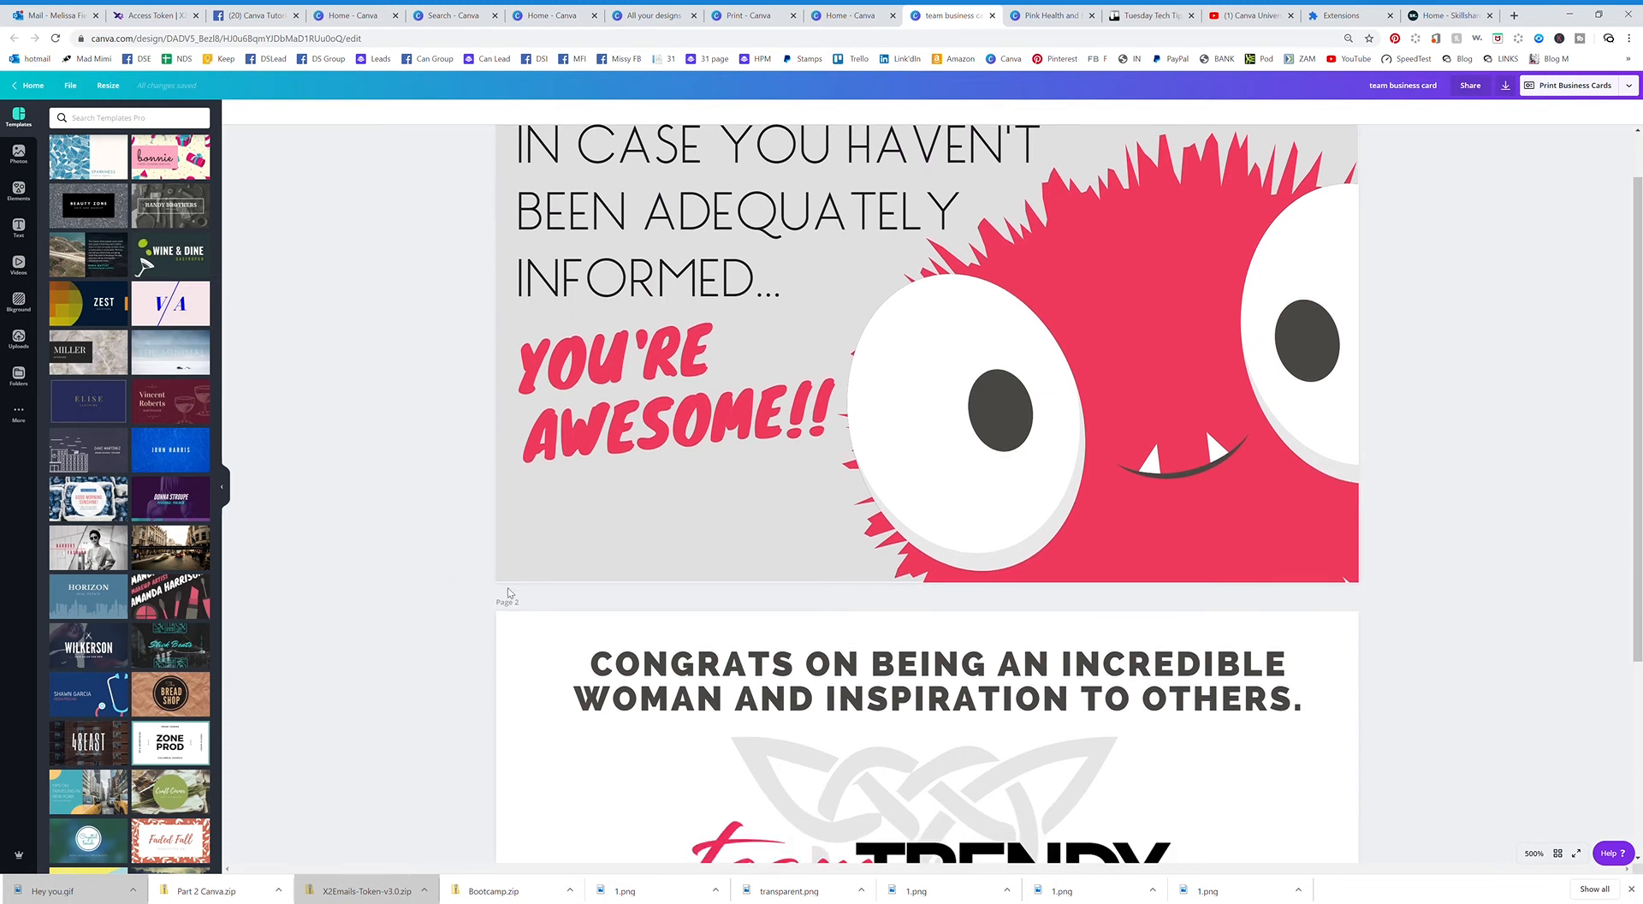
scroll(down, 3)
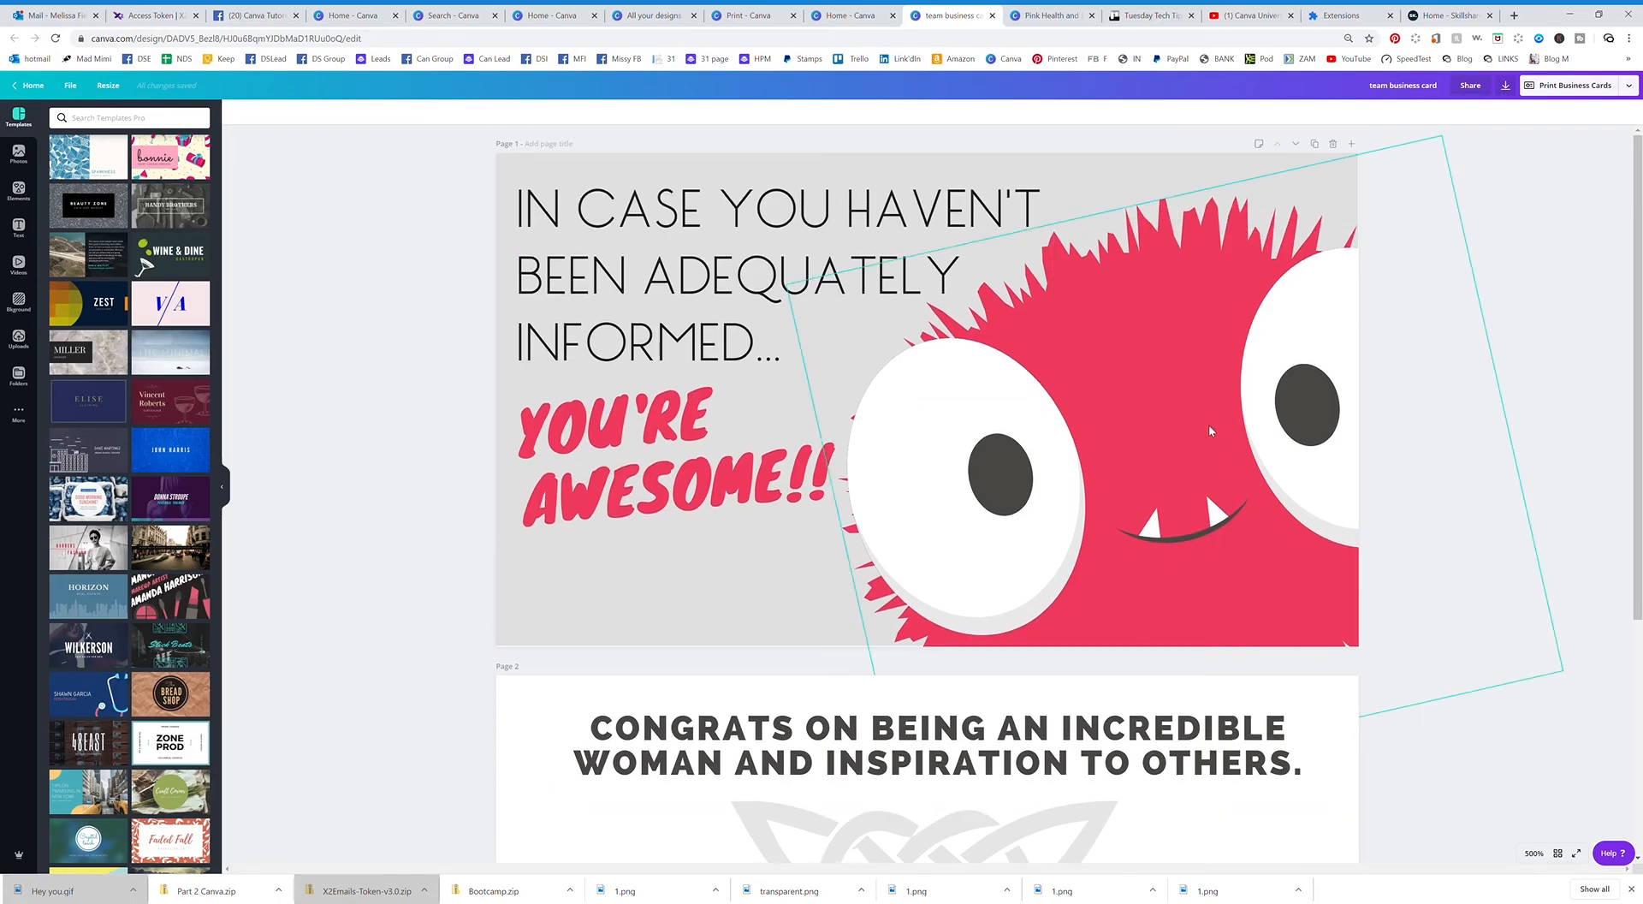
mouse_move(1275, 317)
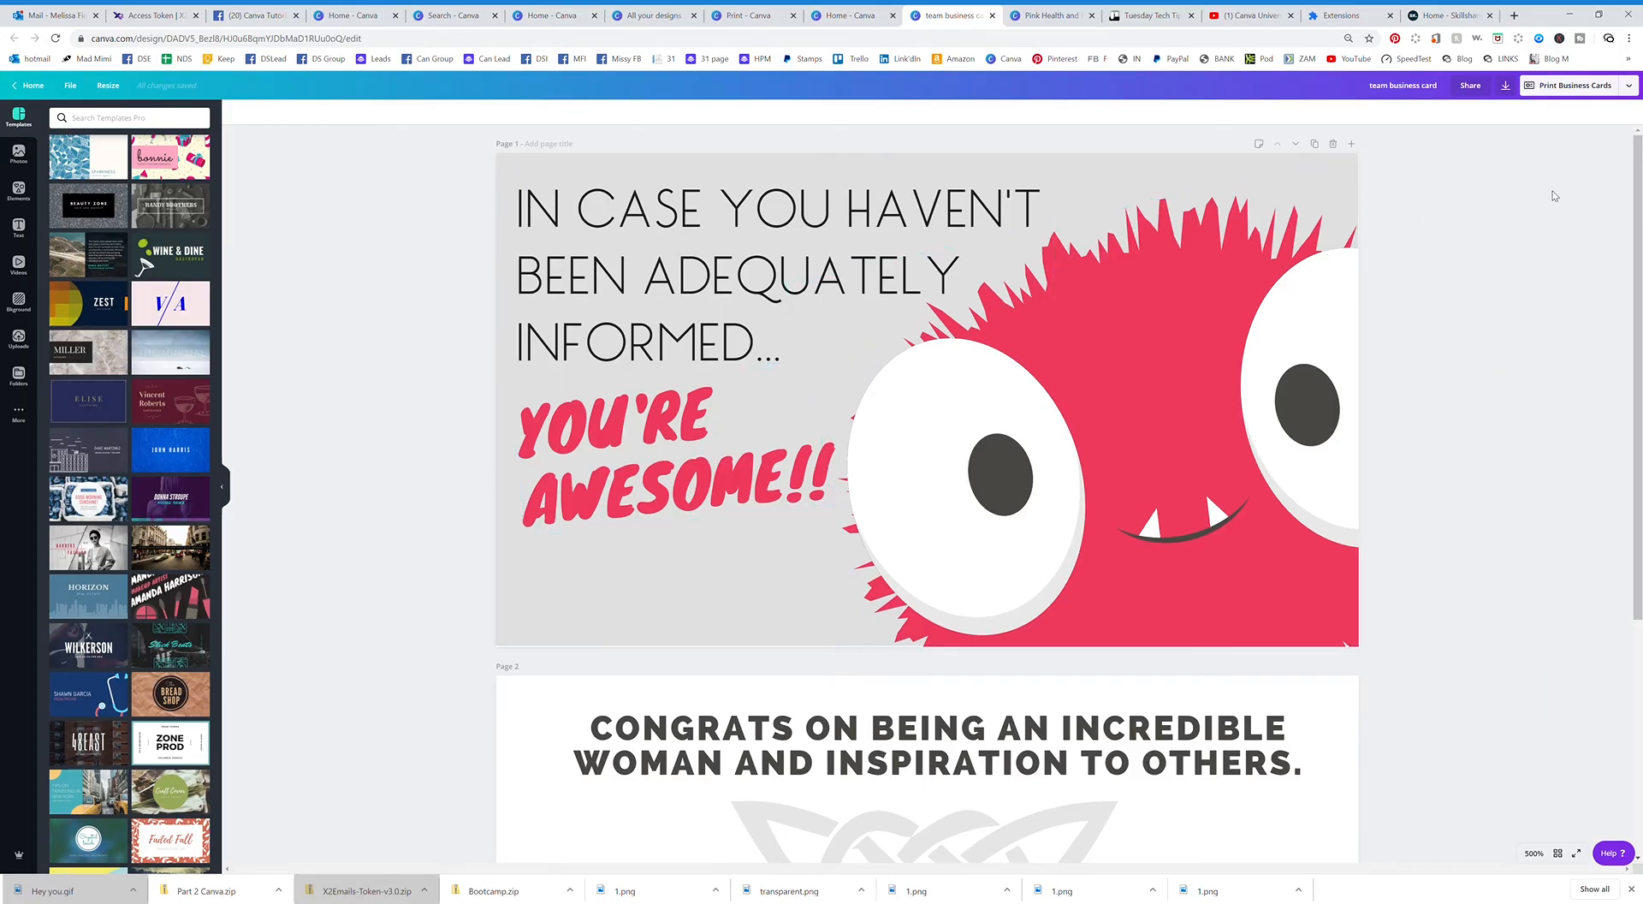
Step: Review business card print options, comparing single versus double sided at 50 copies
click(1569, 85)
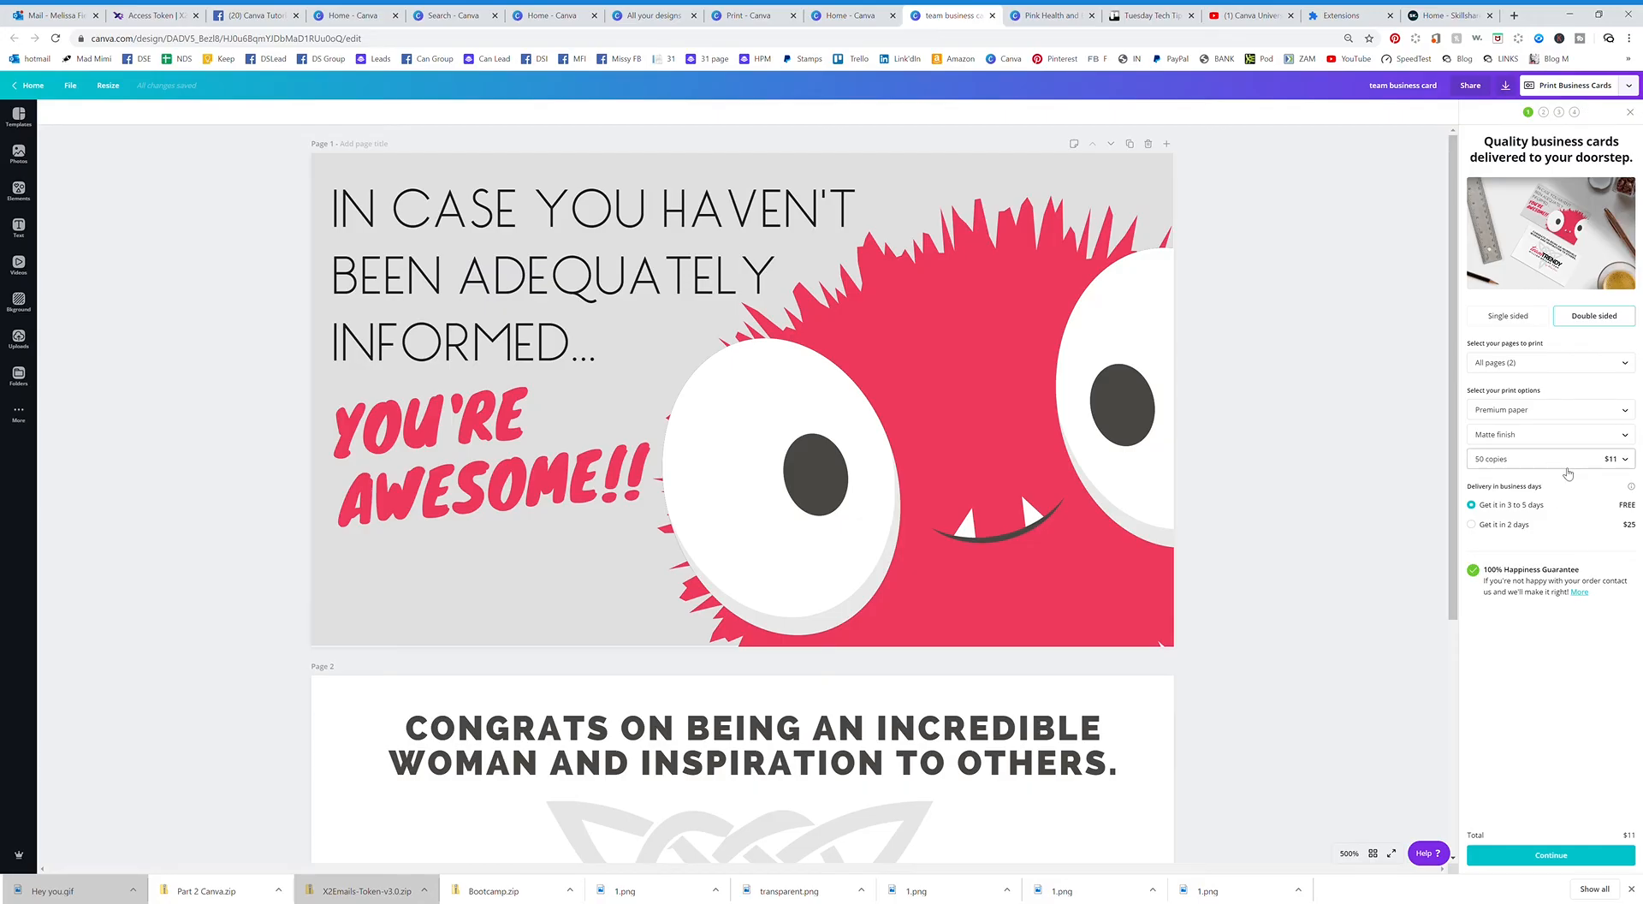
mouse_move(1600, 470)
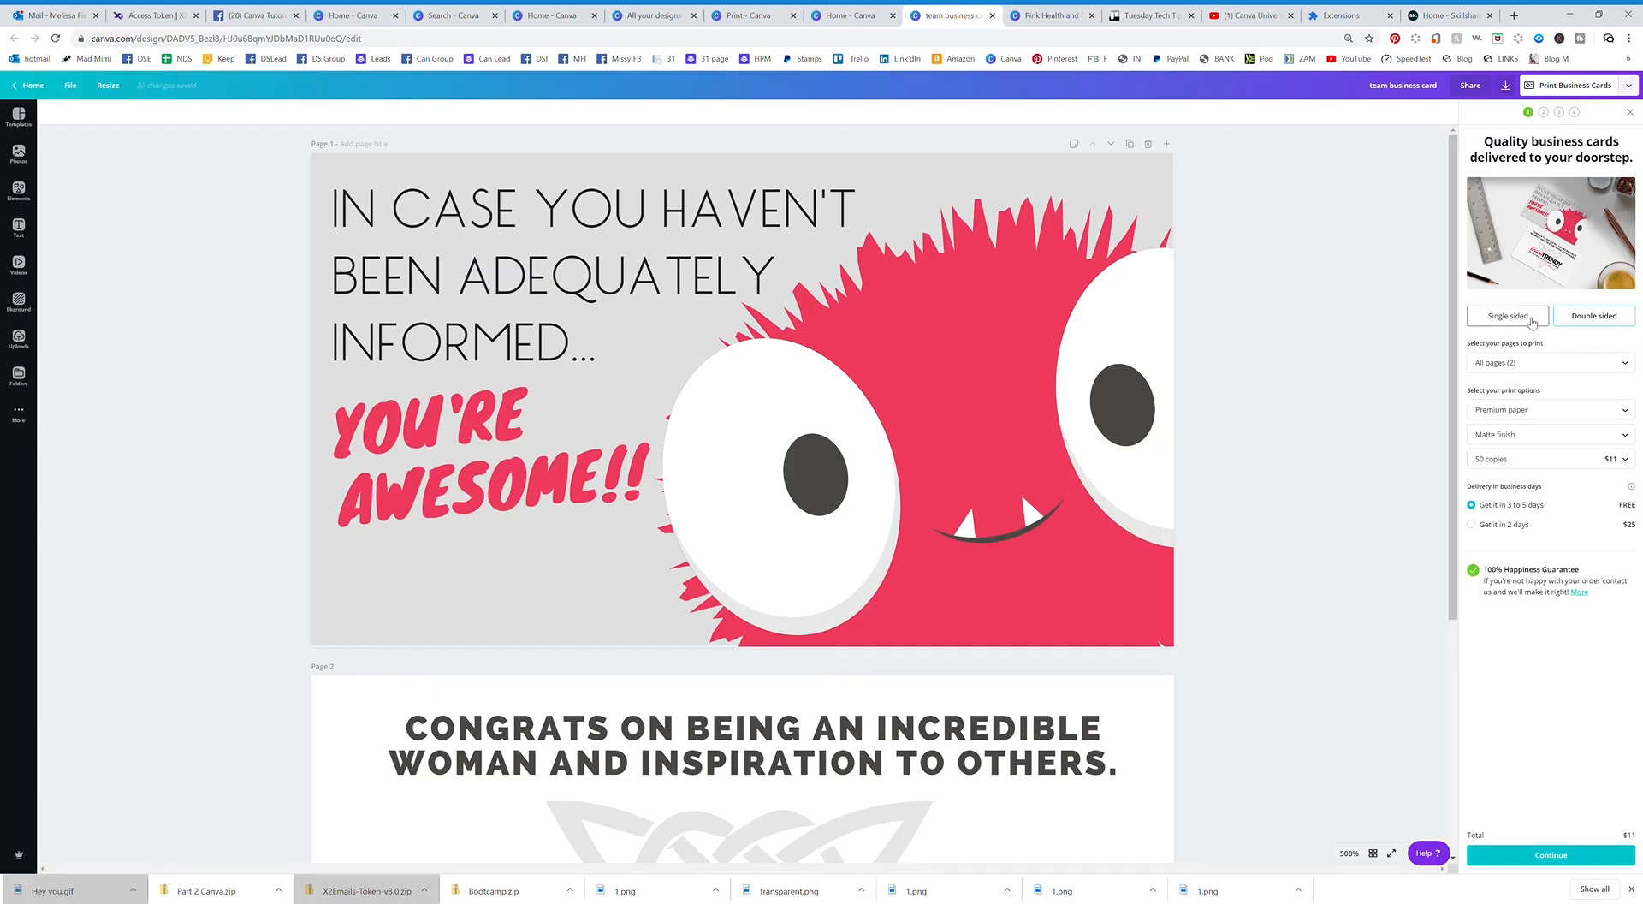
click(1593, 316)
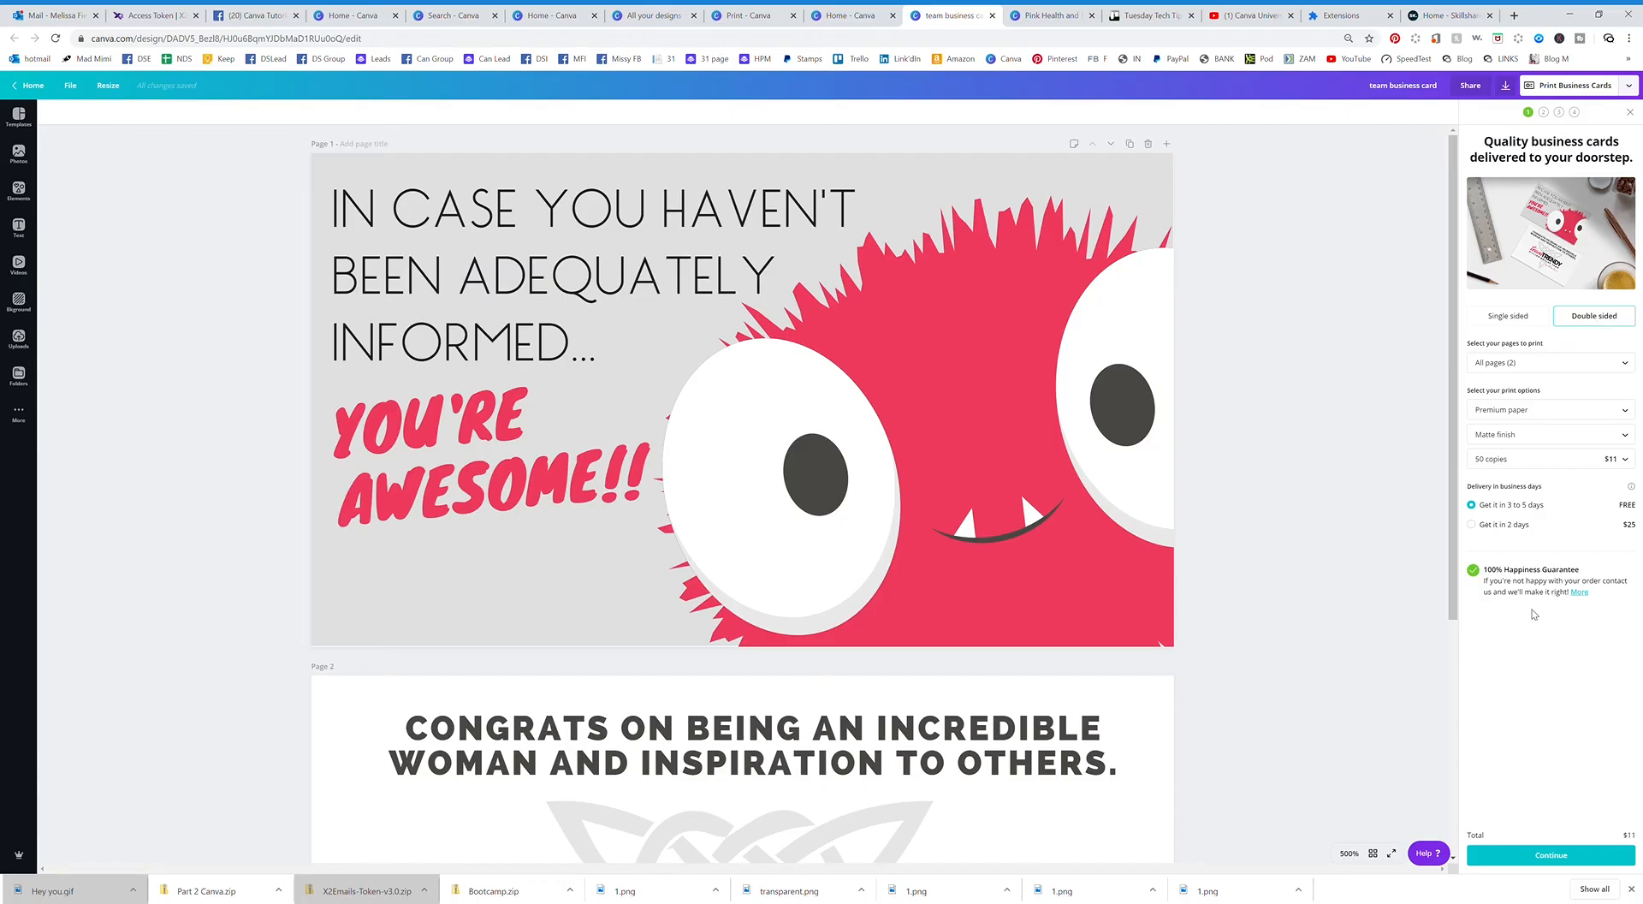
mouse_move(1515, 658)
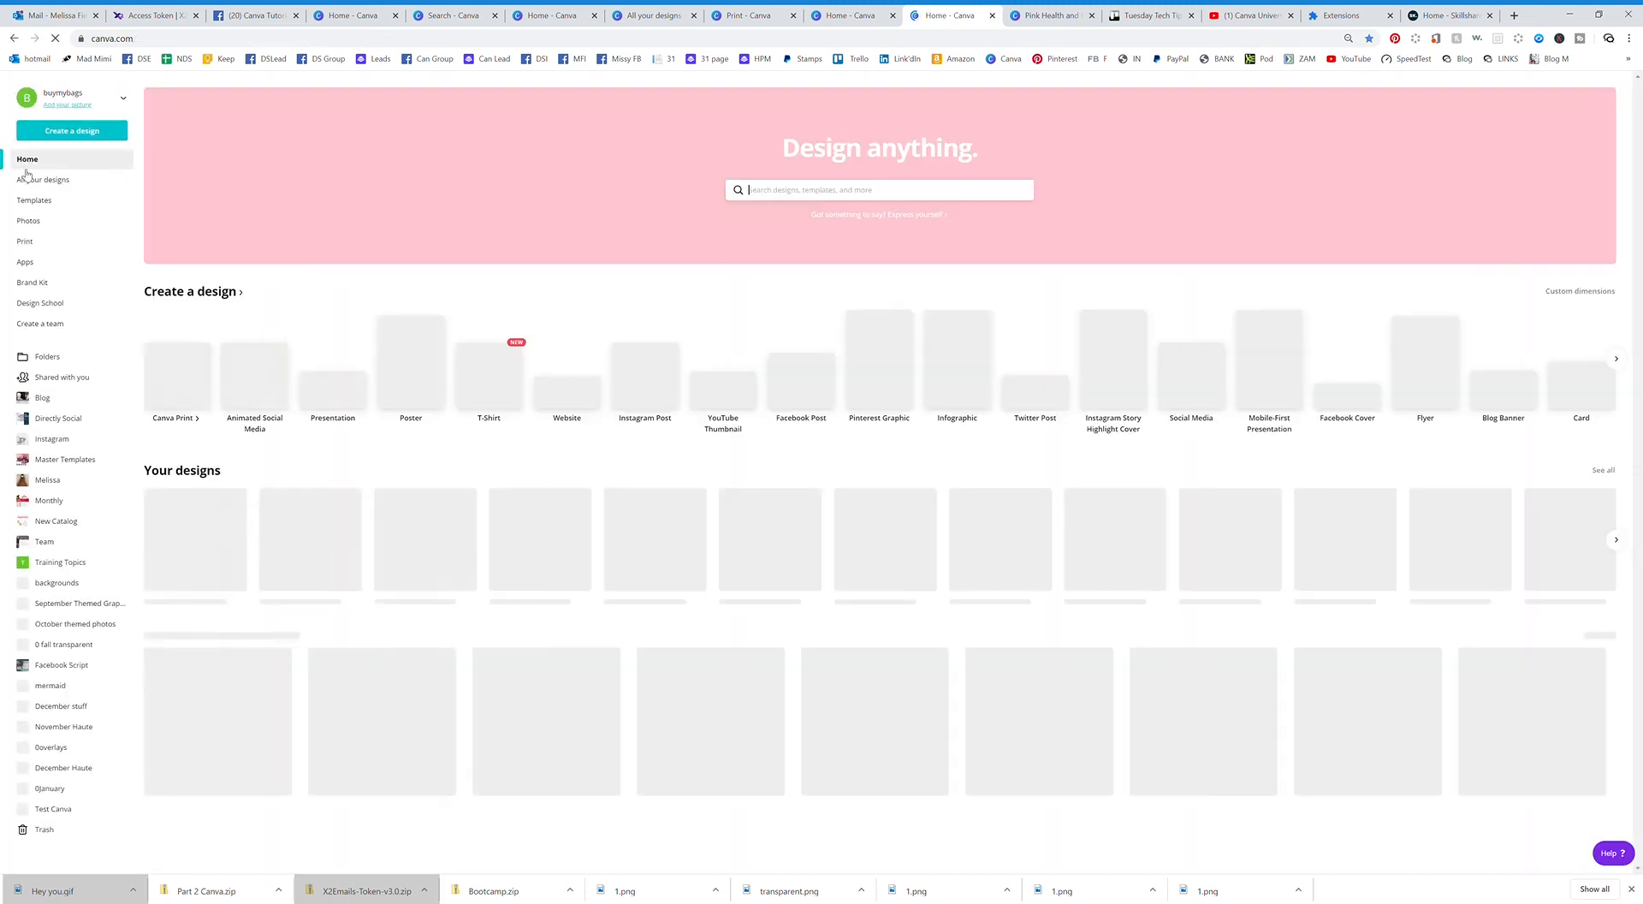
Step: Return to Print and start a blank Custom T-Shirt design
click(24, 242)
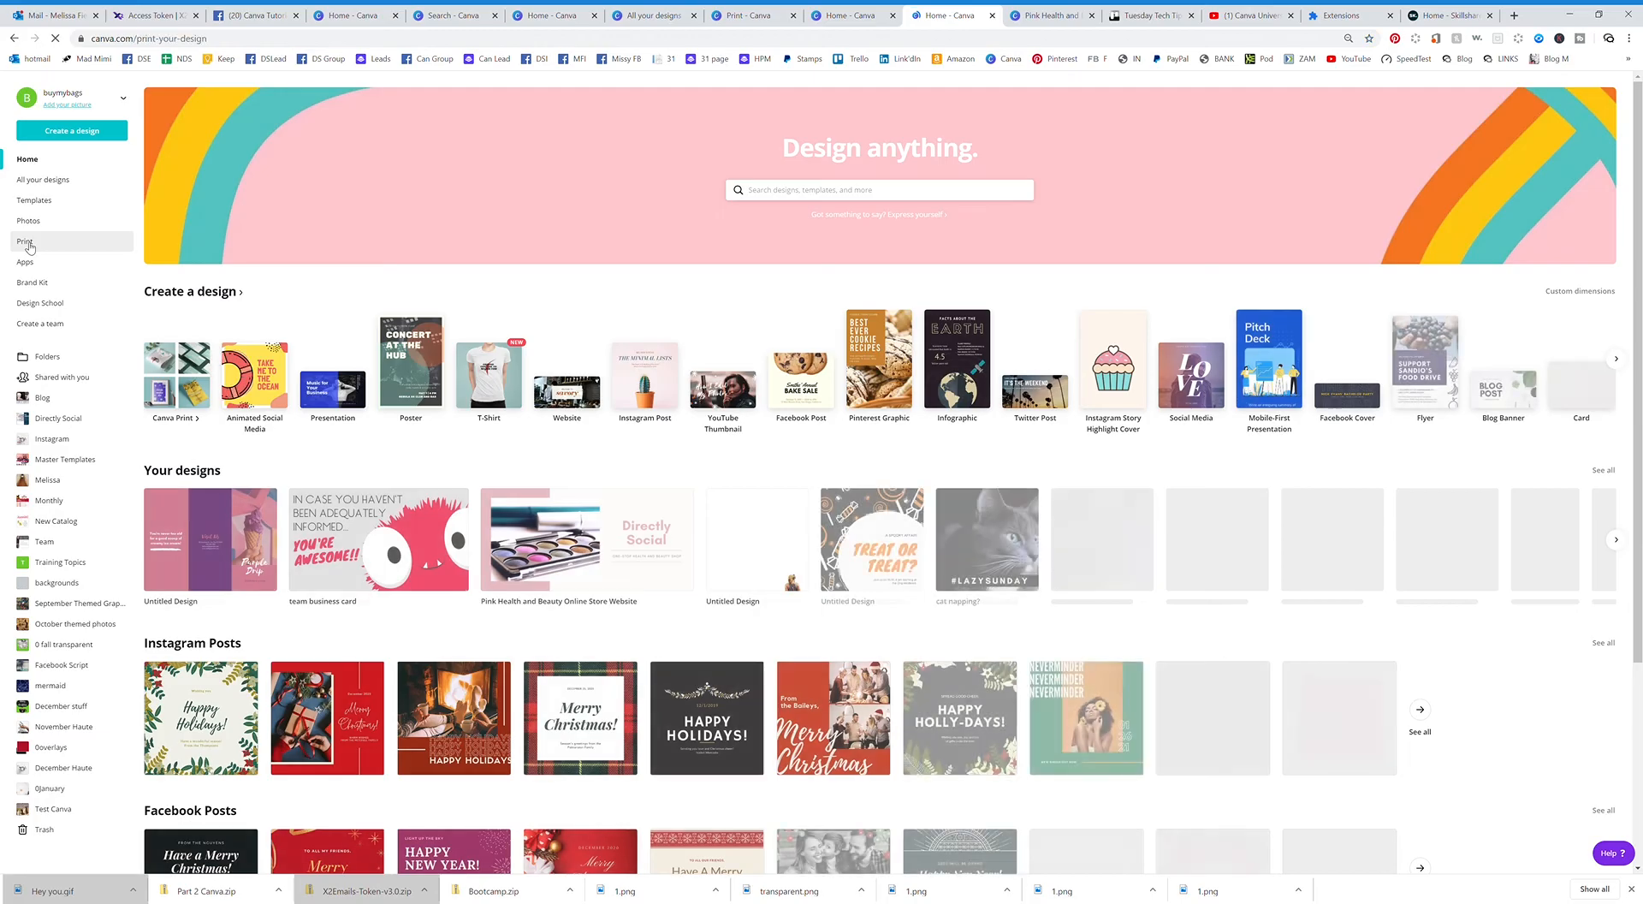
click(25, 242)
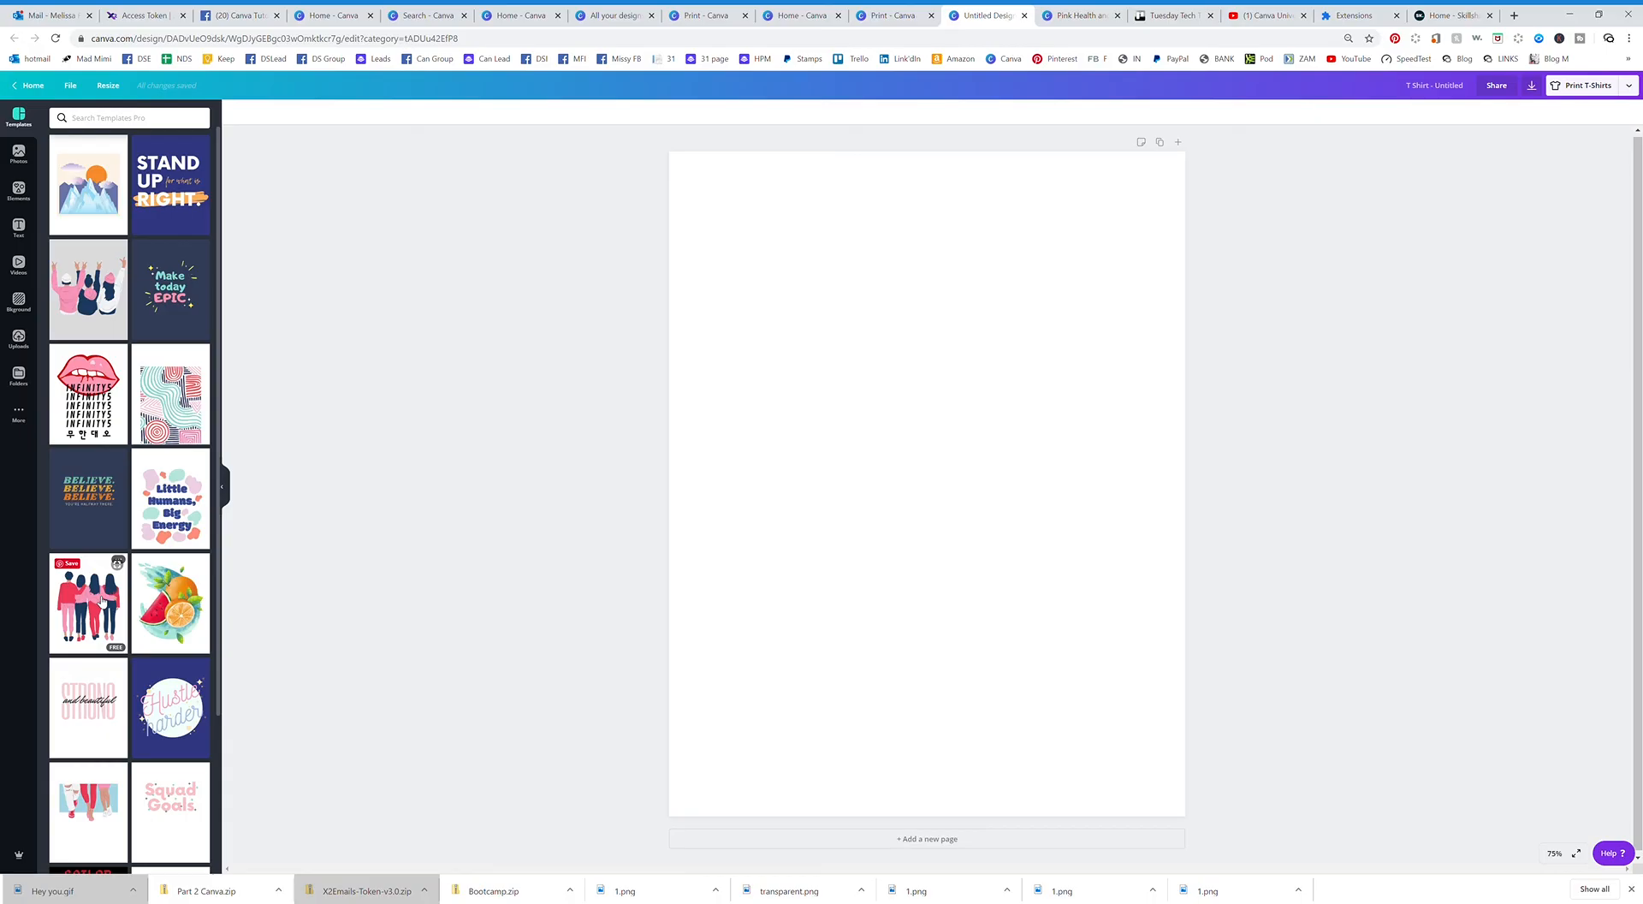
scroll(down, 3)
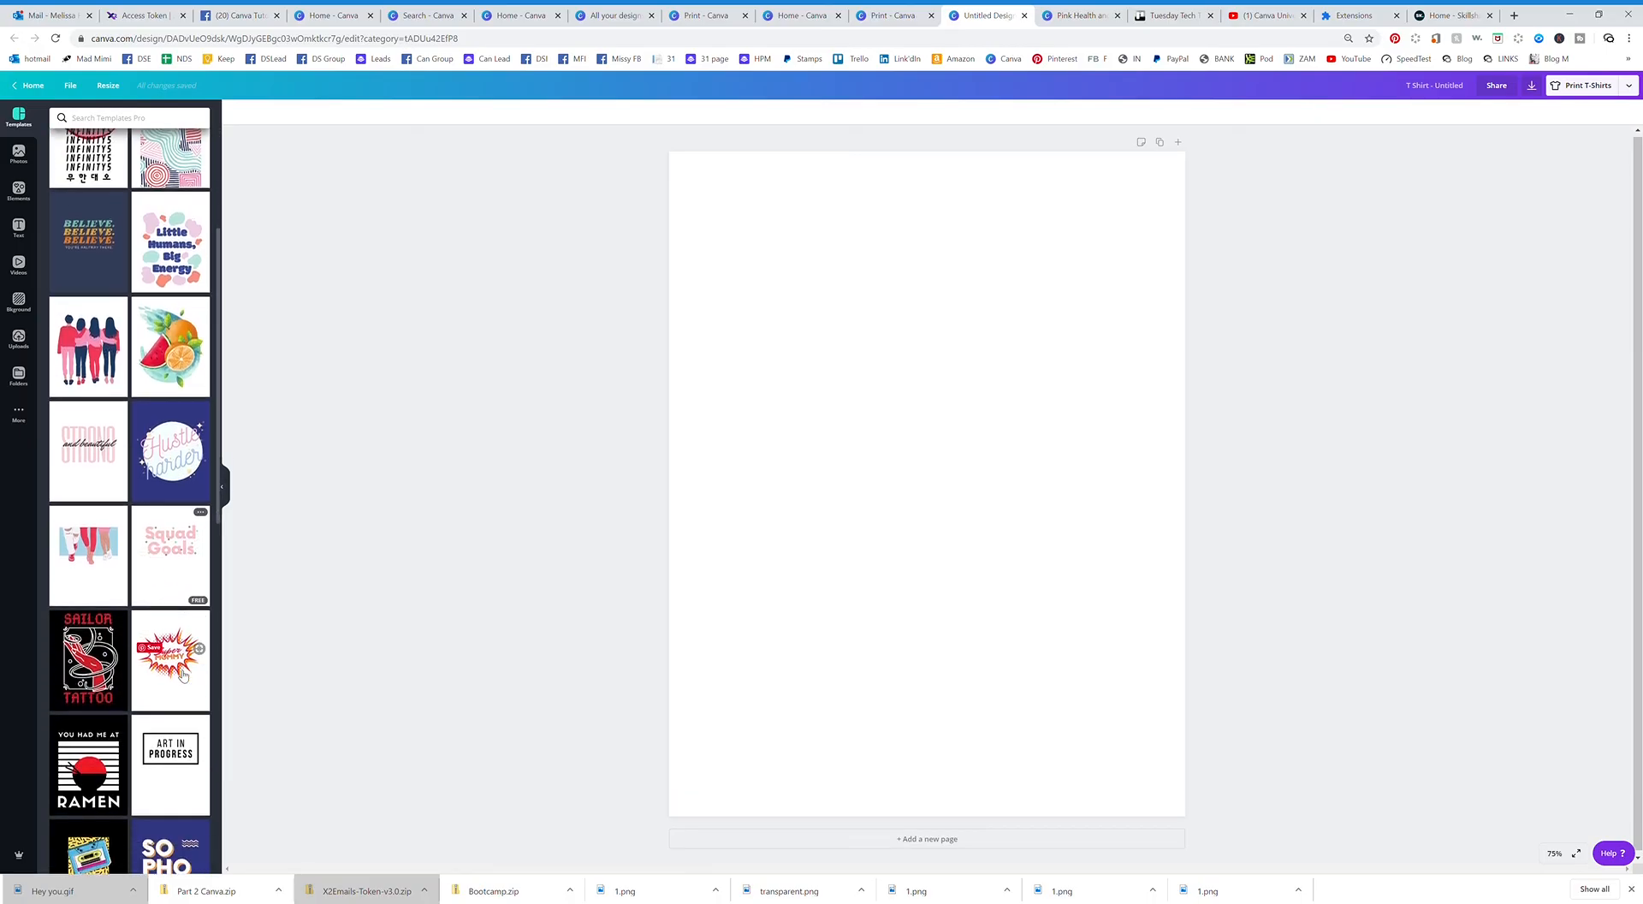
scroll(down, 3)
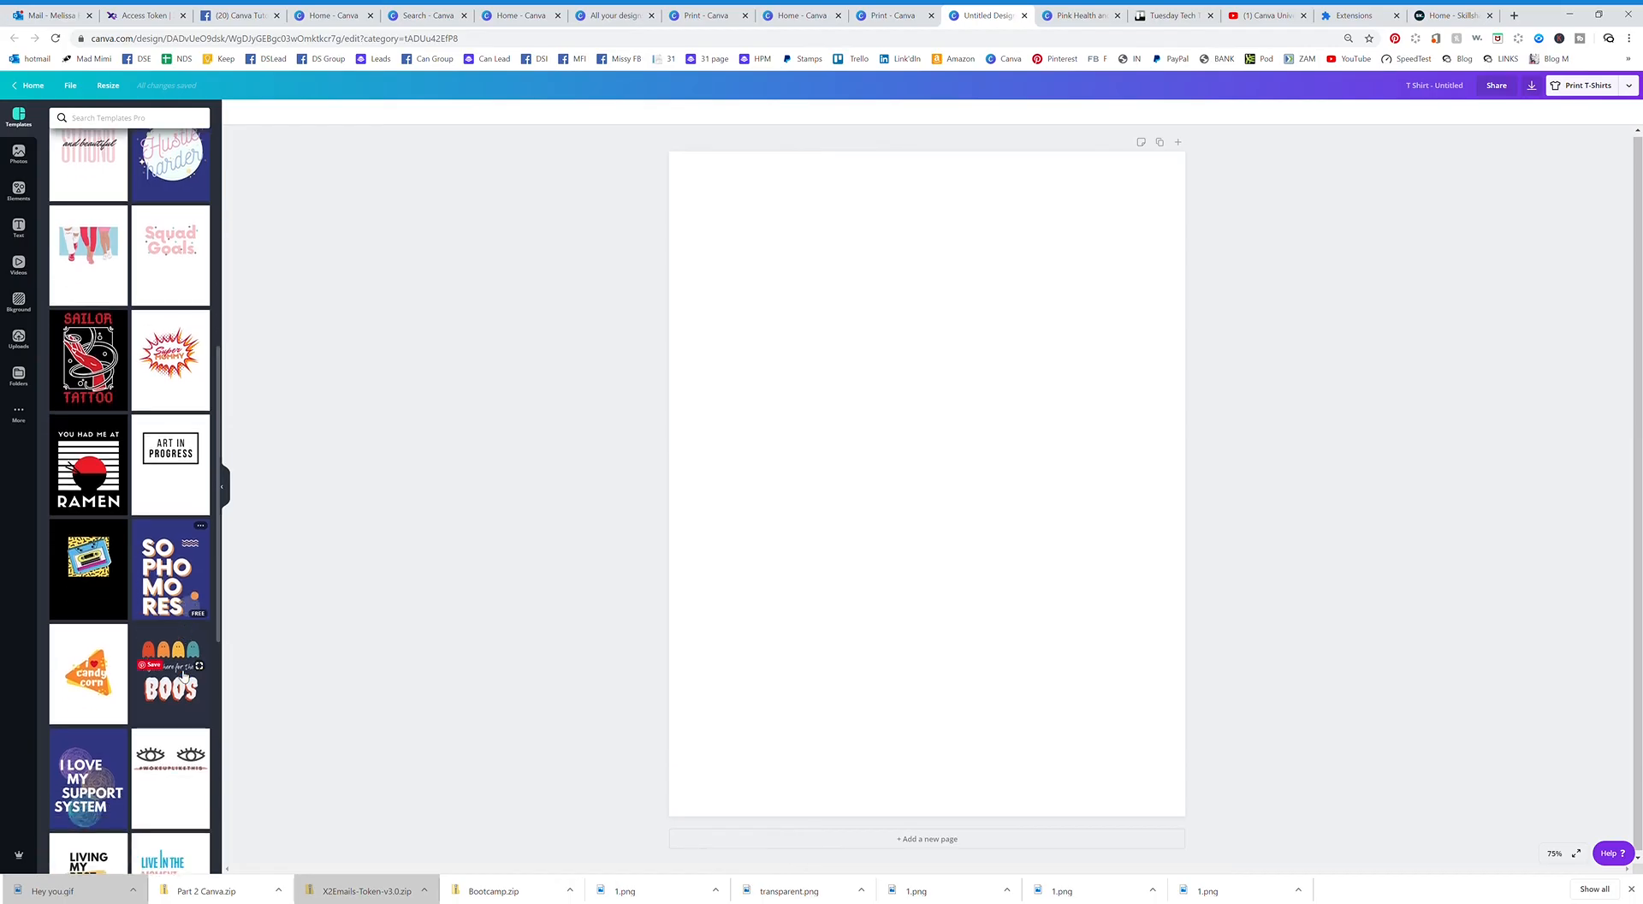
scroll(down, 3)
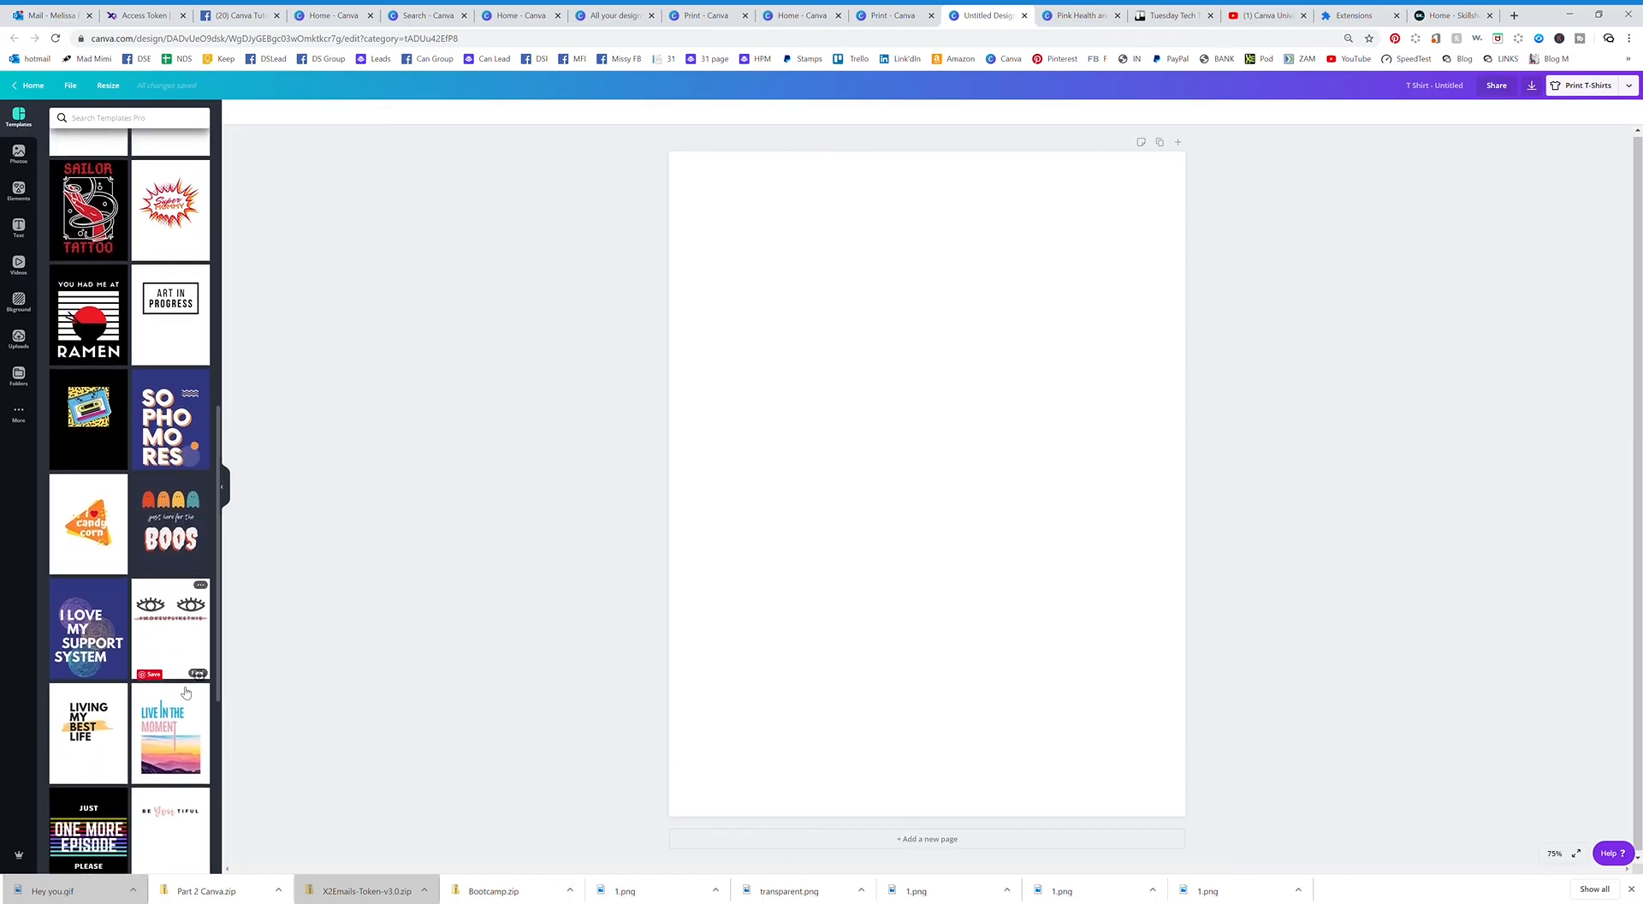
scroll(down, 3)
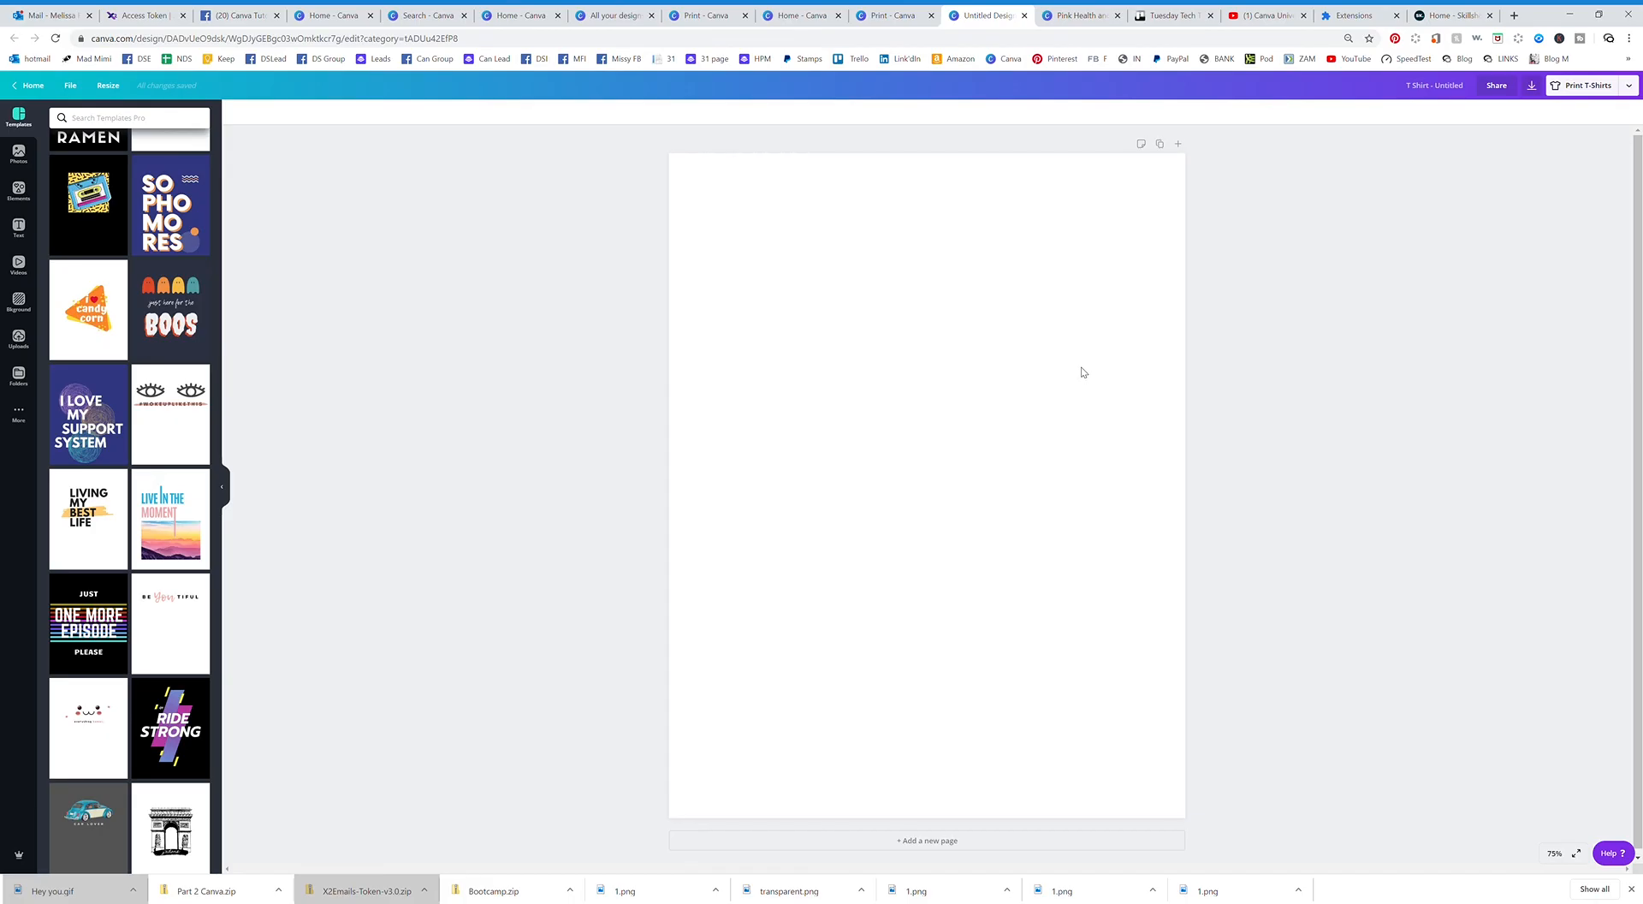
mouse_move(1610, 409)
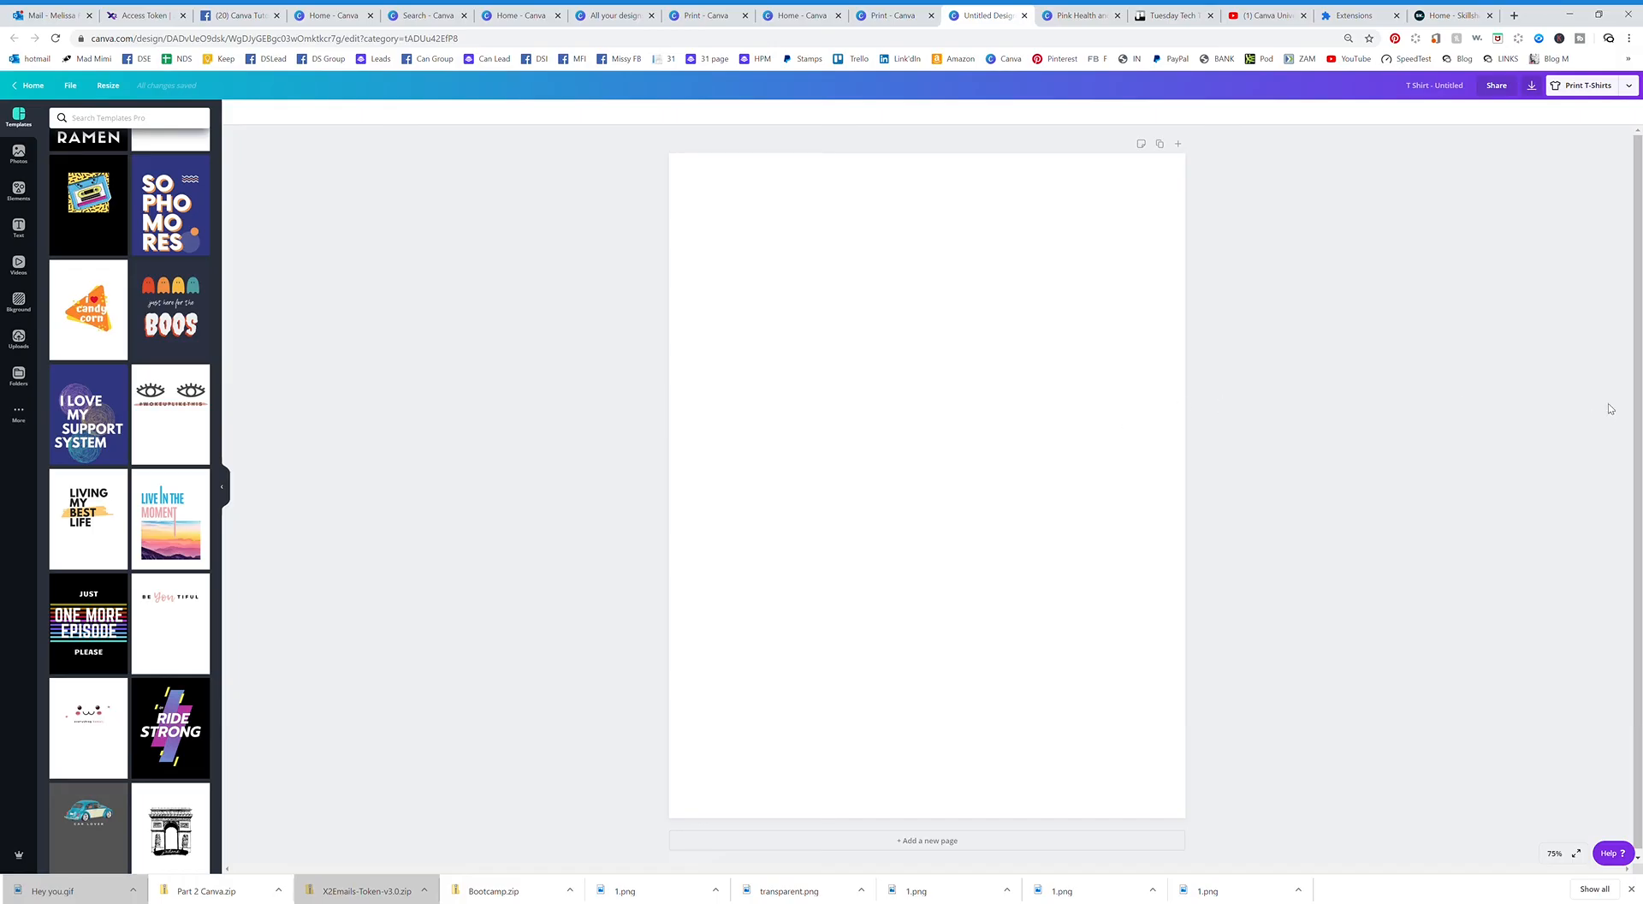